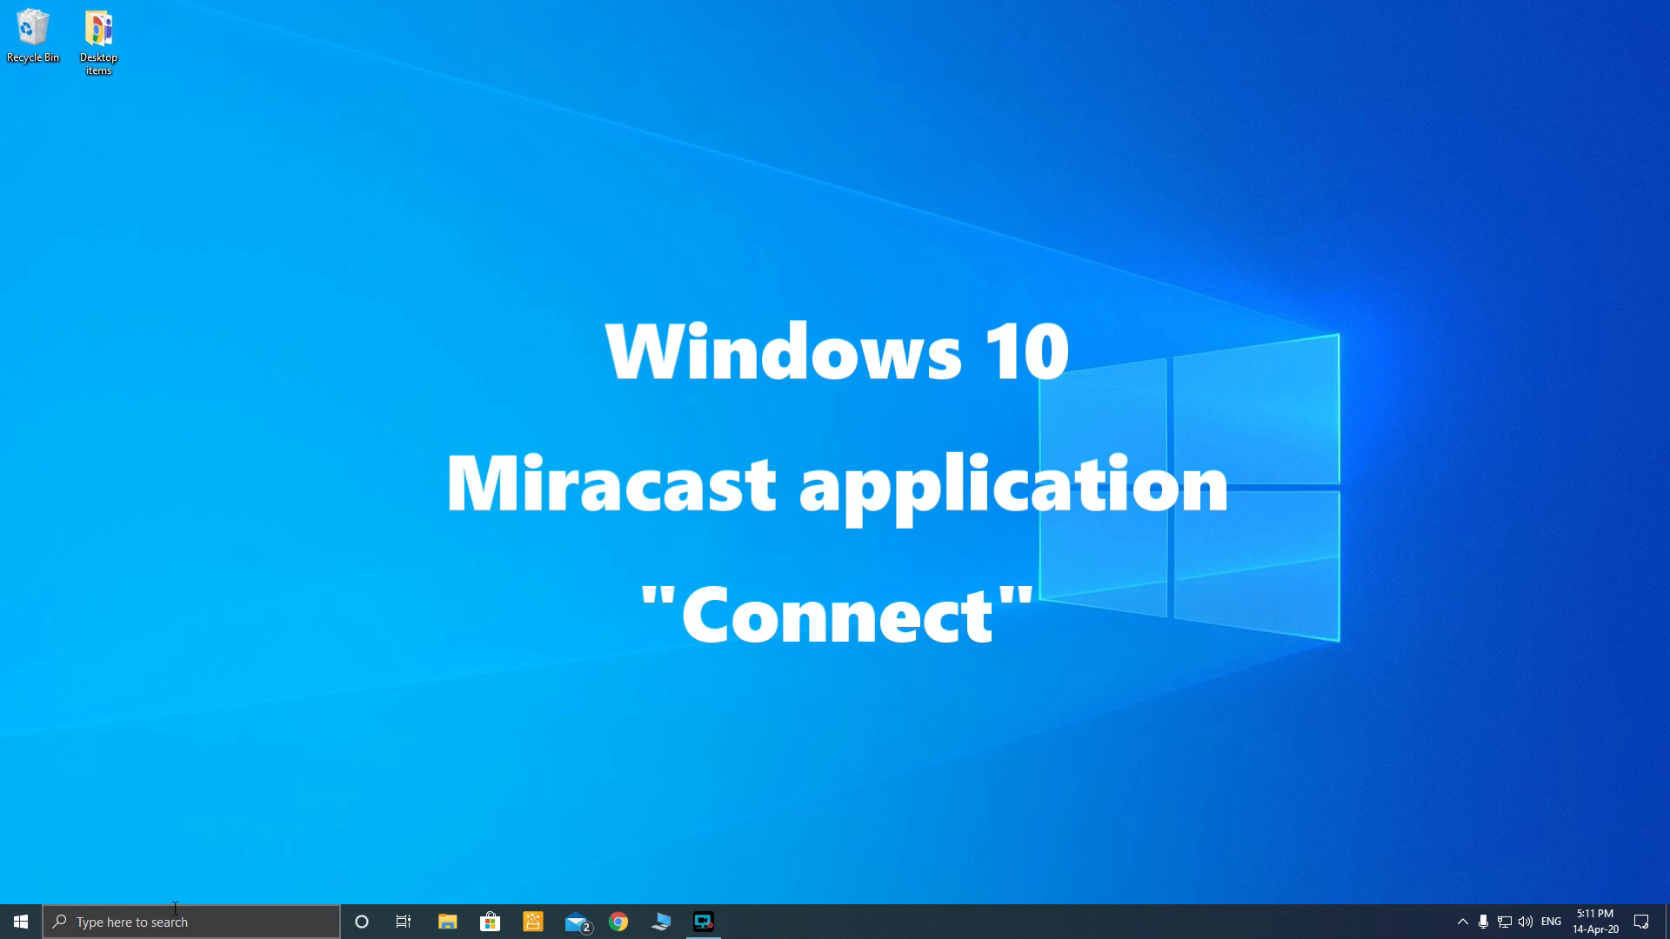
Launch the Connect app from a taskbar search for 'co'.
{"action": "type", "text": "co"}
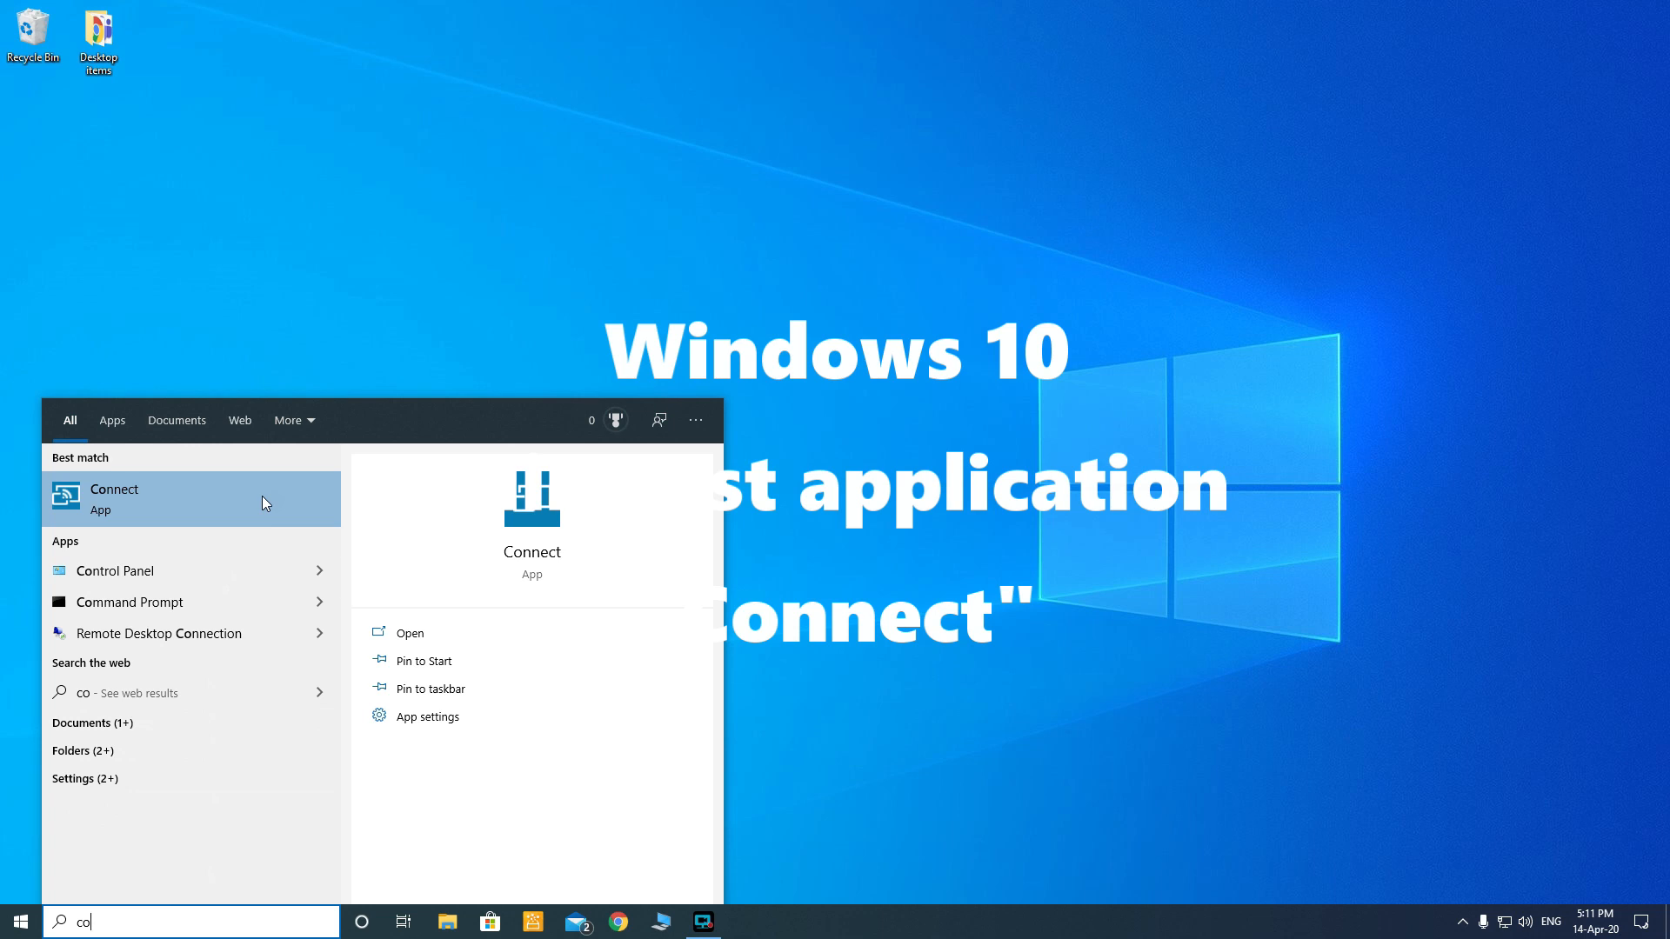
{"action": "left_click", "coordinate": [111, 499]}
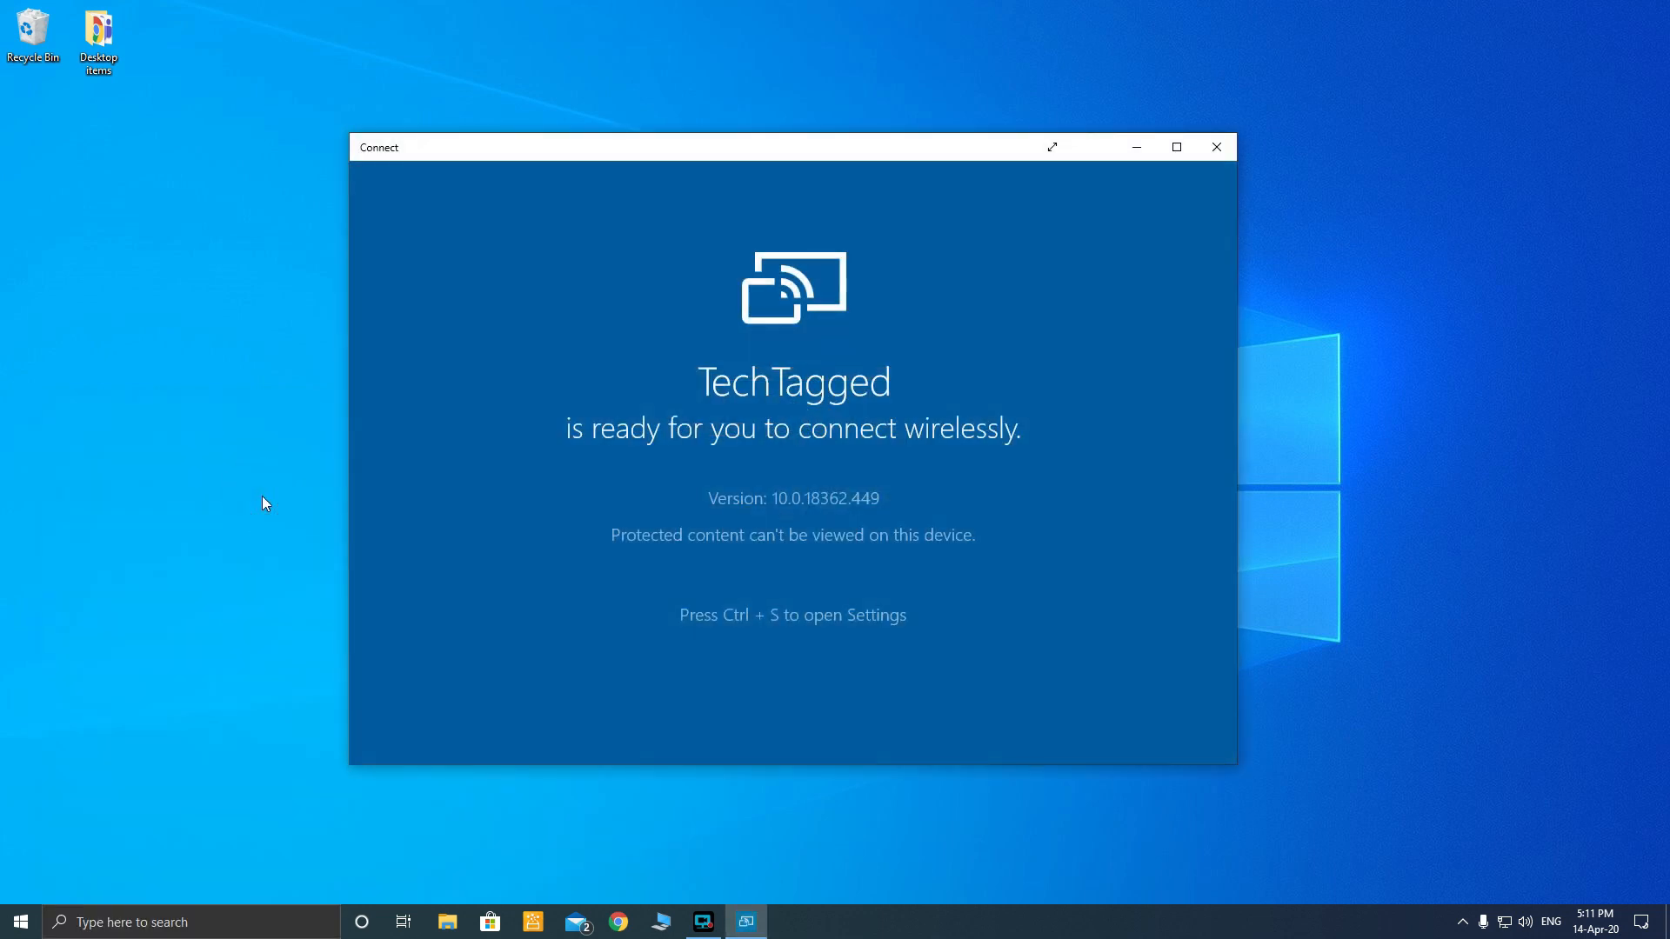
{"action": "mouse_move", "coordinate": [1119, 139]}
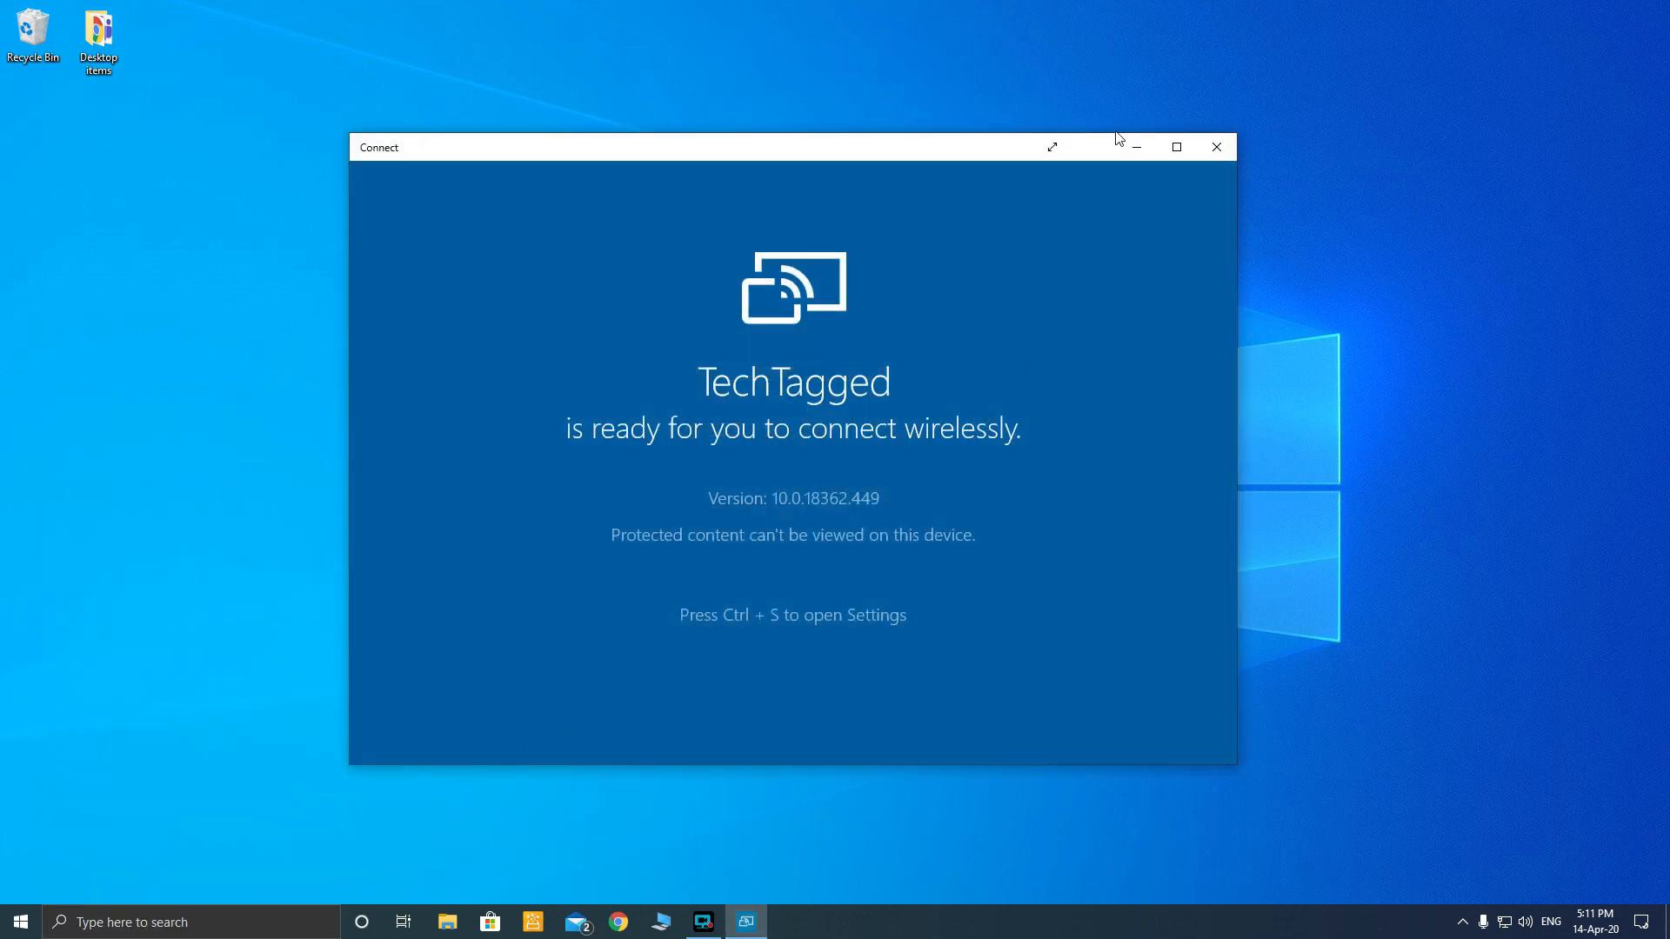
{"action": "mouse_move", "coordinate": [673, 511]}
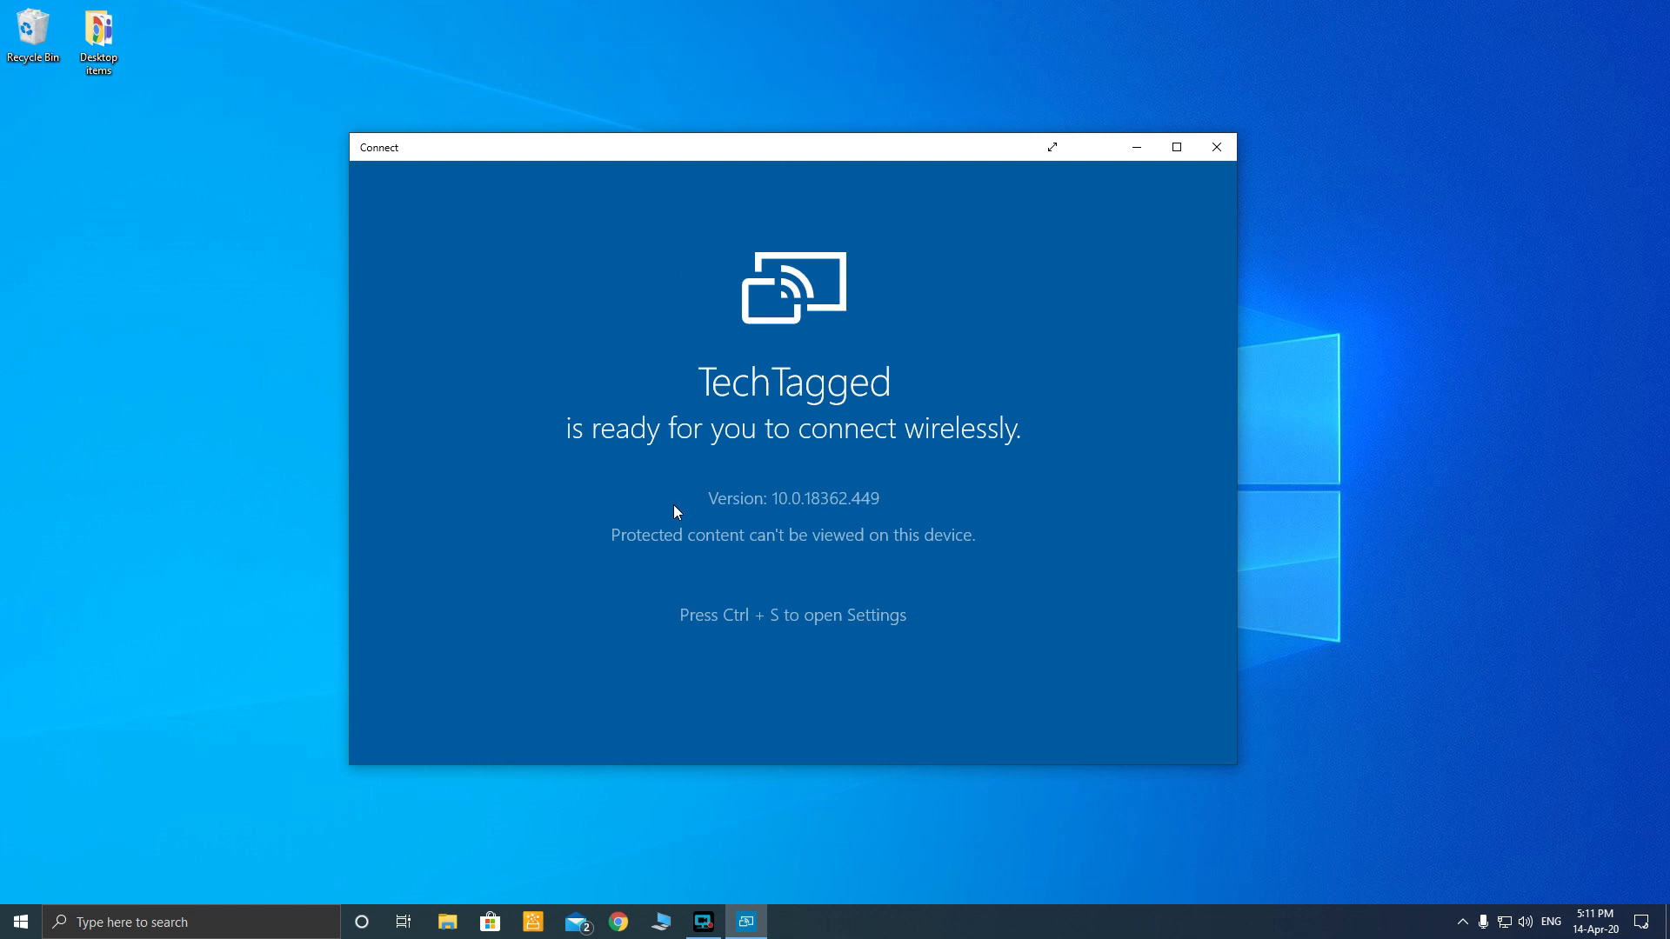
{"action": "mouse_move", "coordinate": [715, 386]}
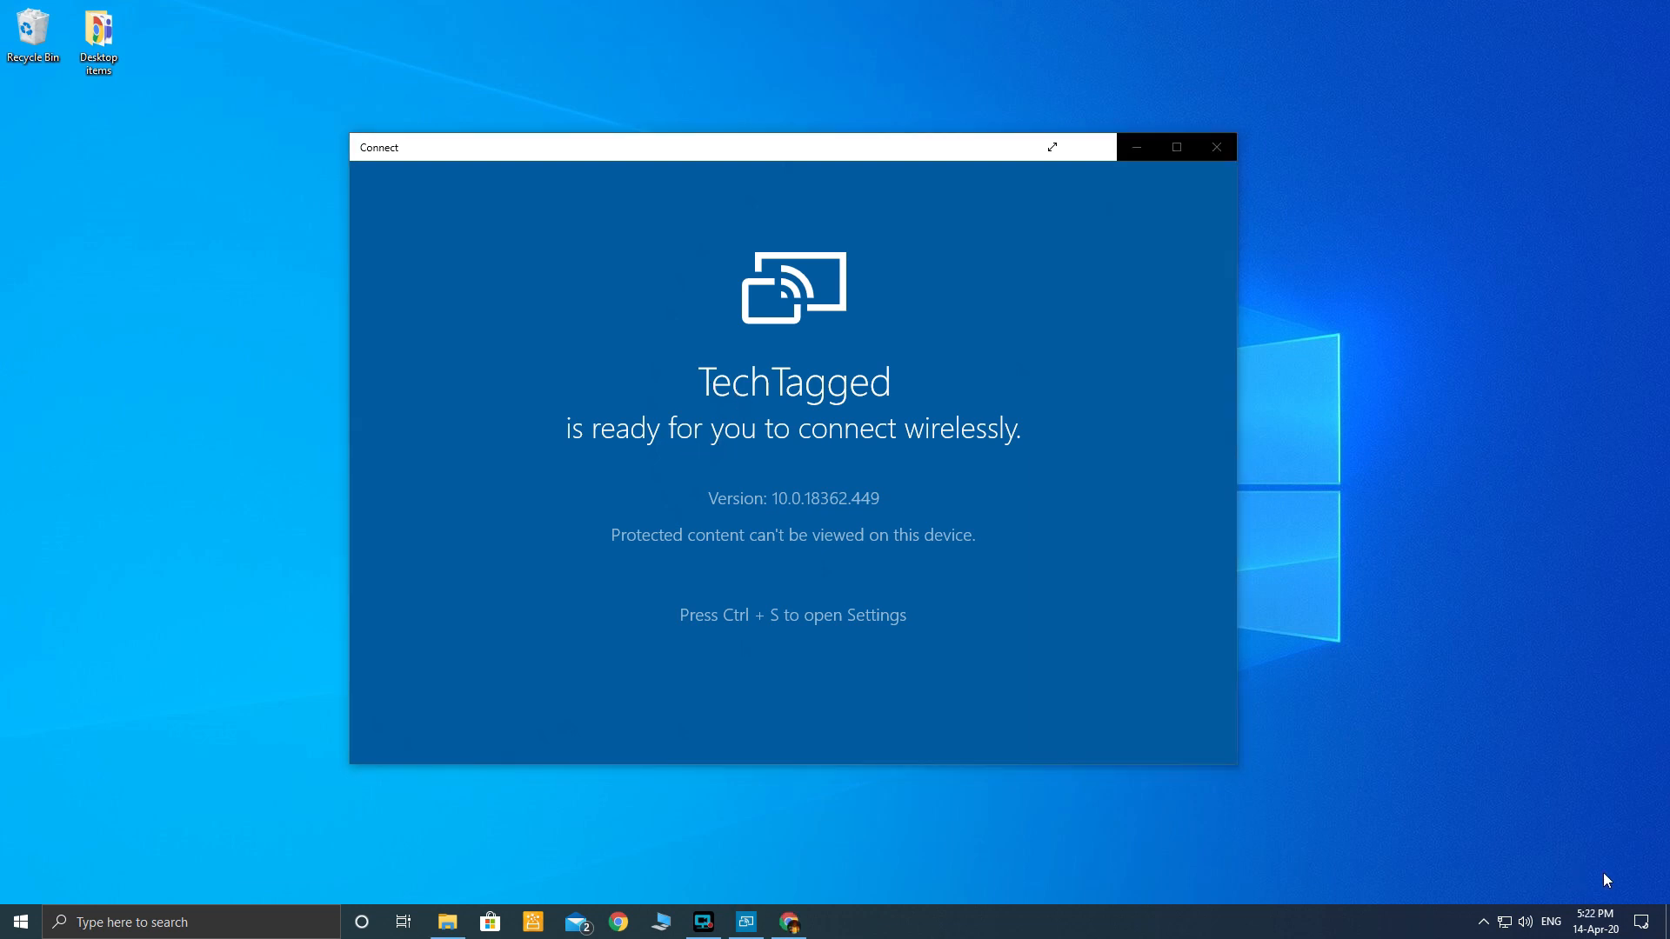
{"action": "mouse_move", "coordinate": [1616, 866]}
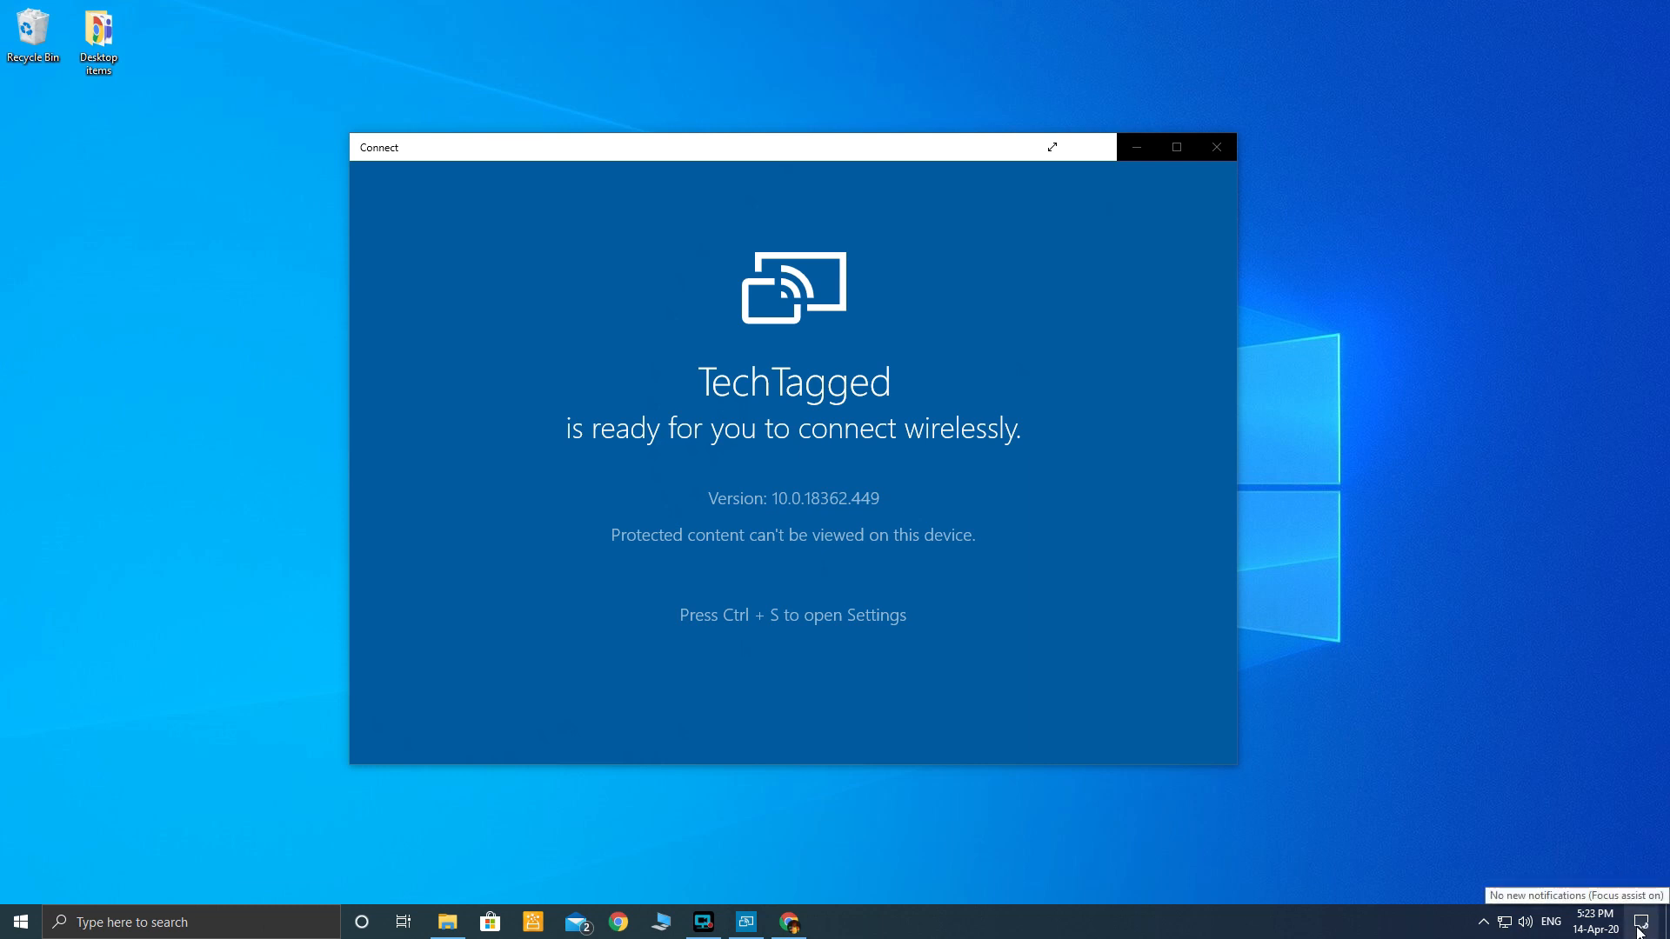
Show the Action Center with its Connect and Project quick tiles.
{"action": "left_click", "coordinate": [1649, 921]}
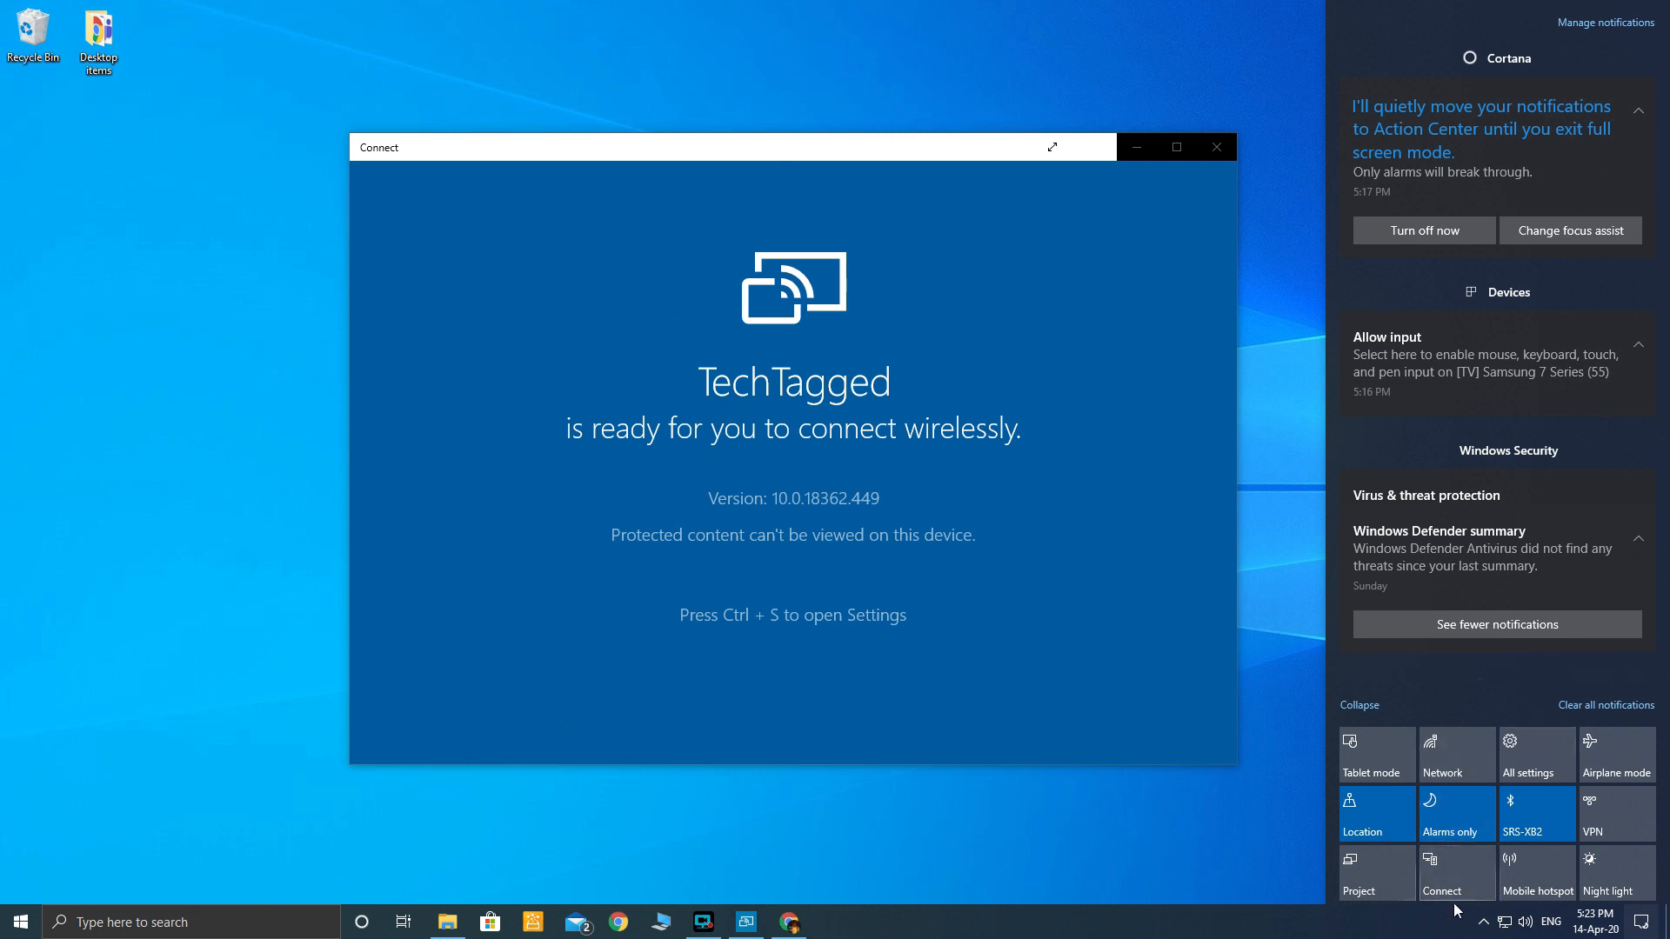
{"action": "mouse_move", "coordinate": [1455, 874]}
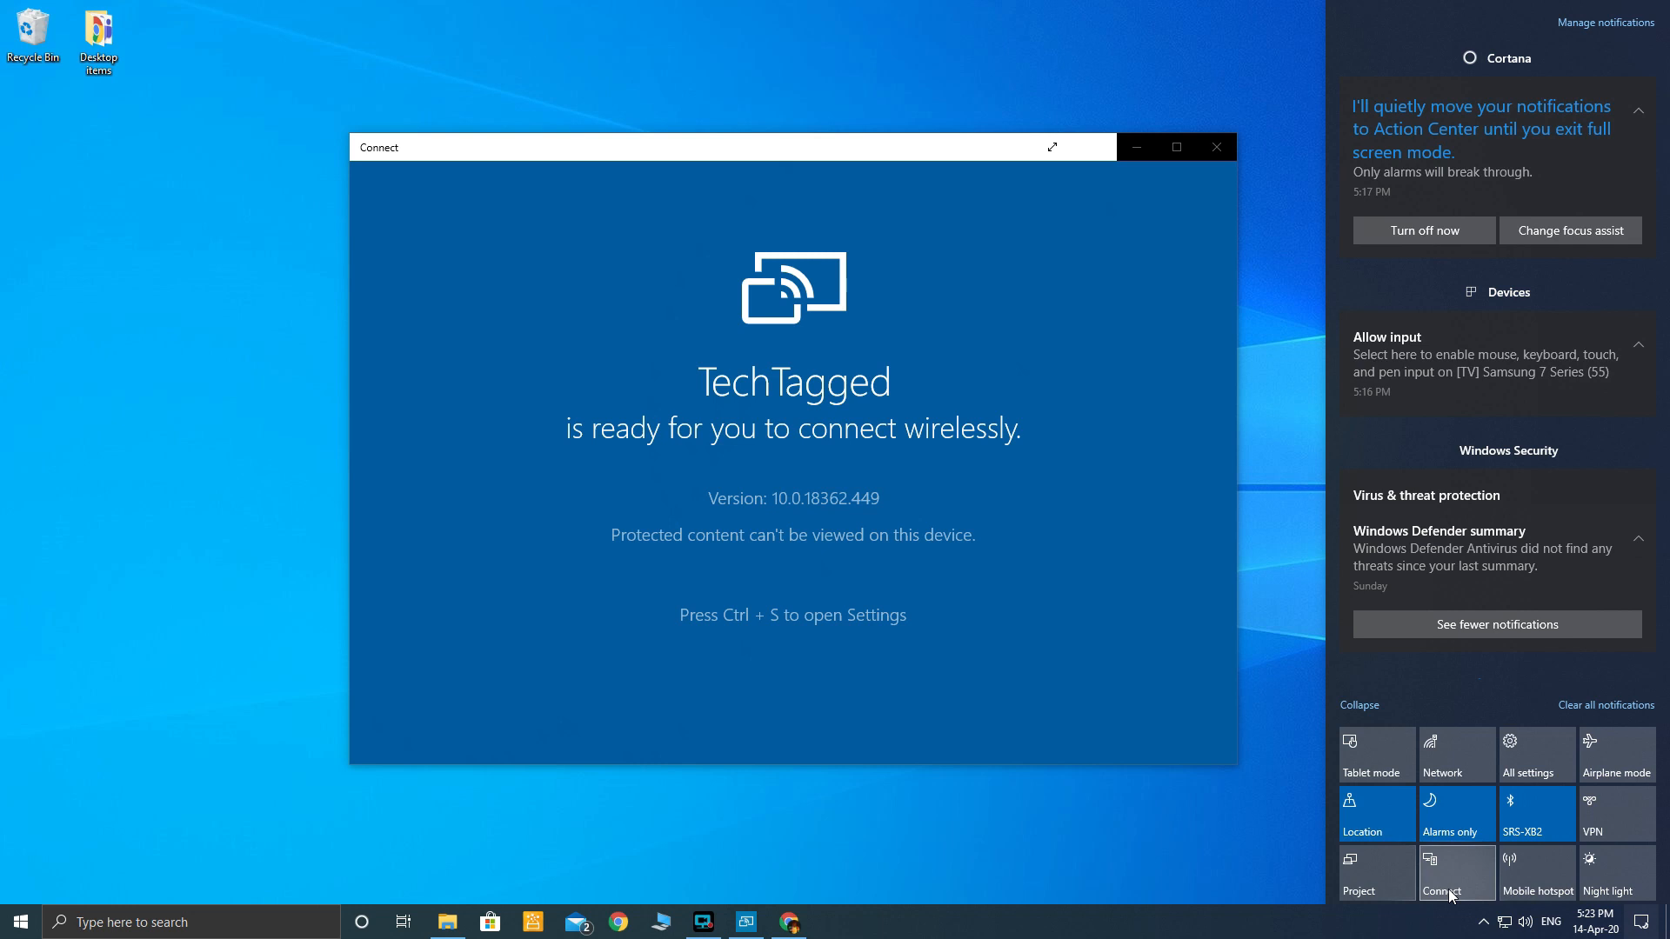
Connect wirelessly to the [TV] Samsung 7 Series (55) display in Extend mode.
{"action": "left_click", "coordinate": [1456, 873]}
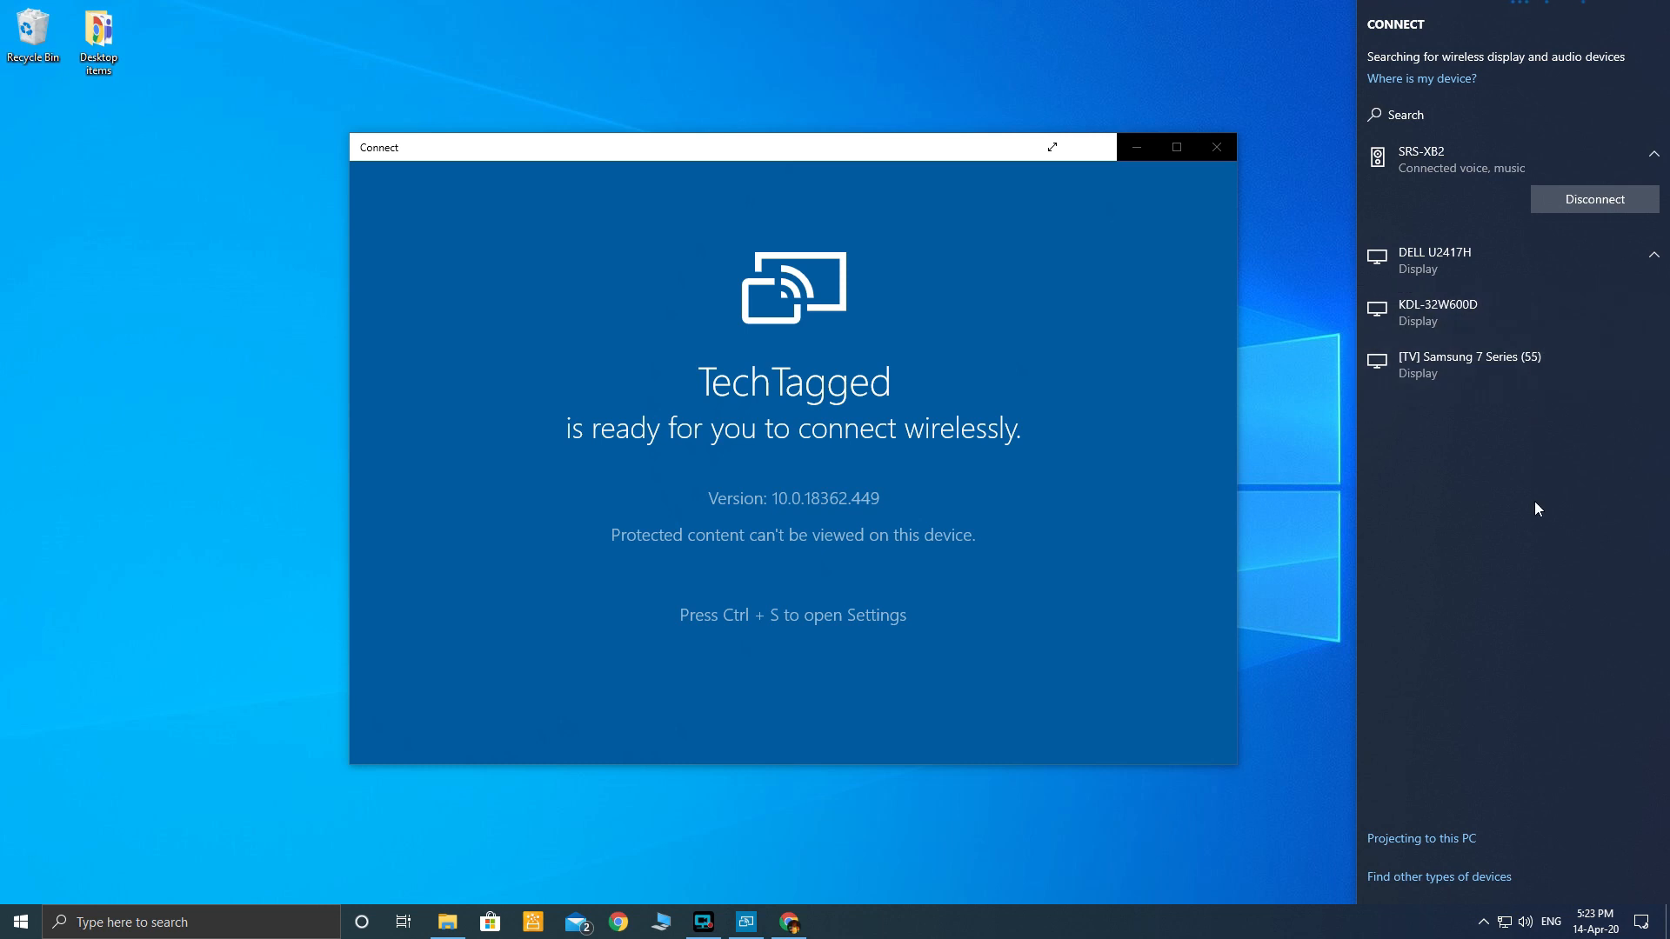
{"action": "mouse_move", "coordinate": [1536, 433]}
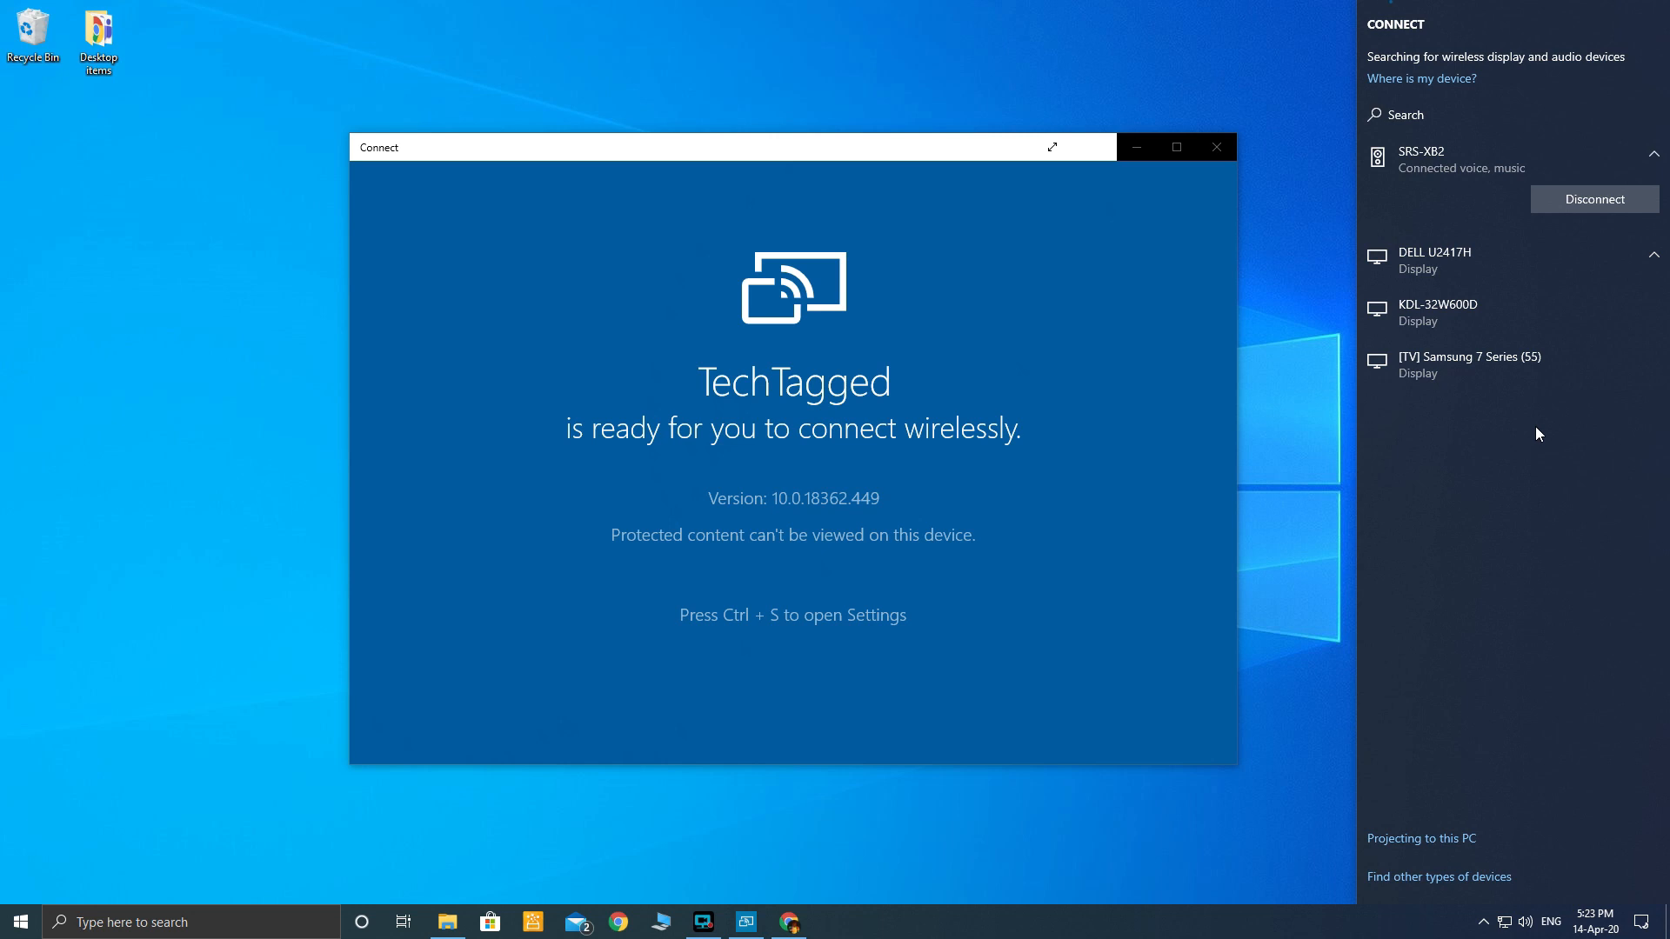
{"action": "mouse_move", "coordinate": [1449, 405]}
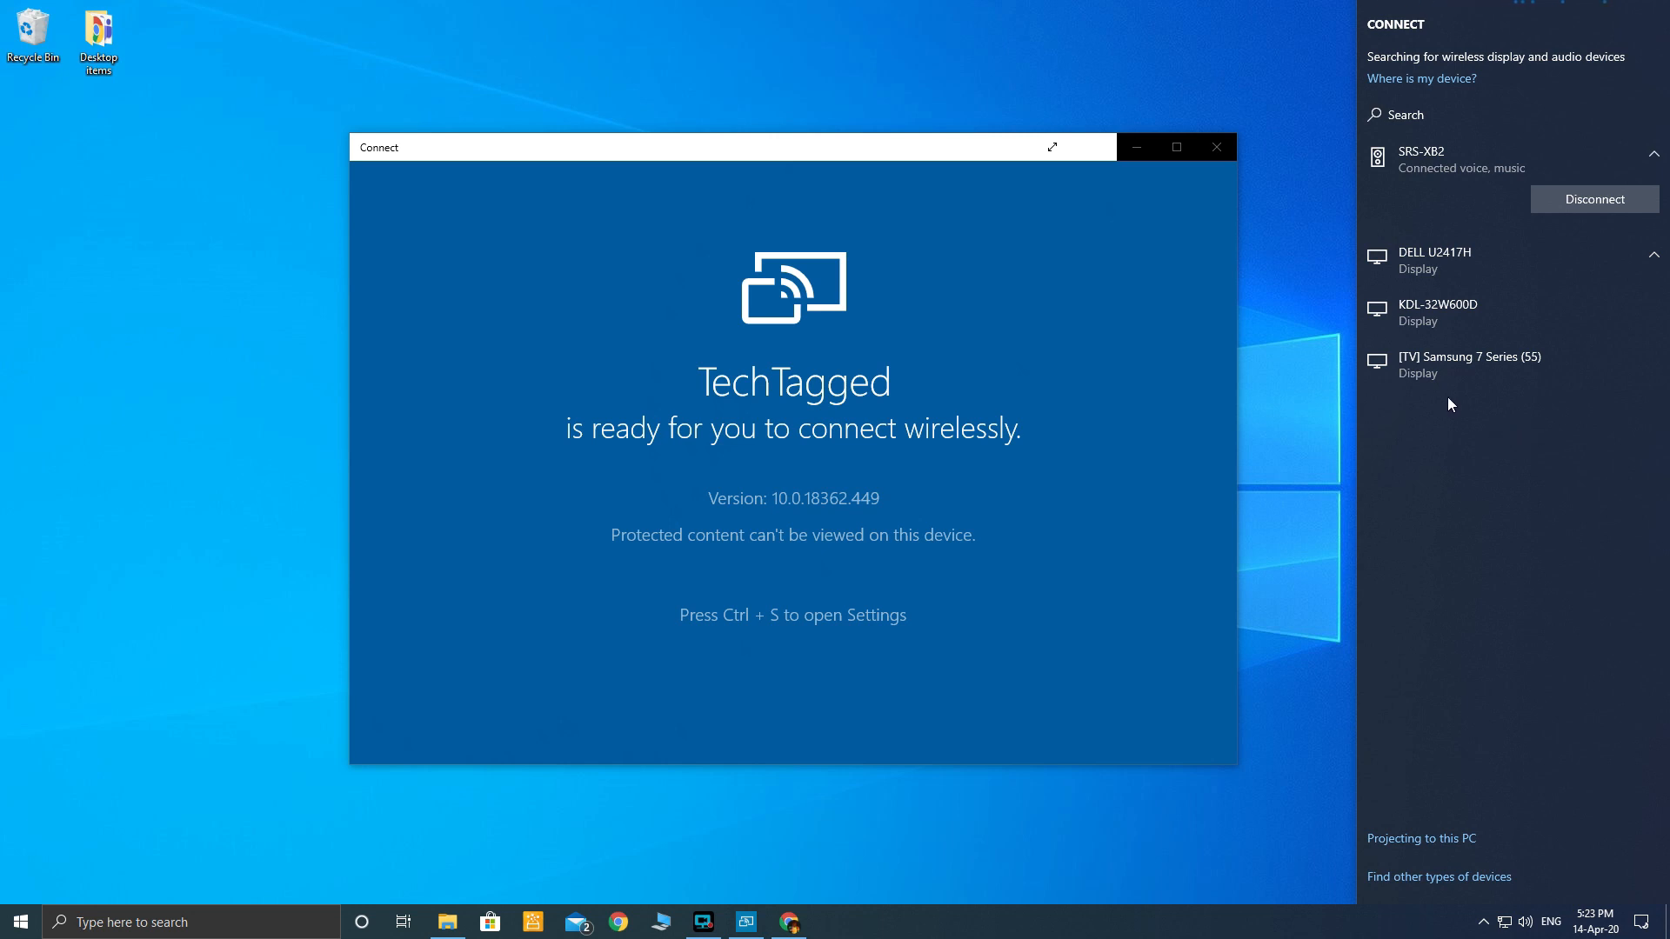
{"action": "mouse_move", "coordinate": [1469, 364]}
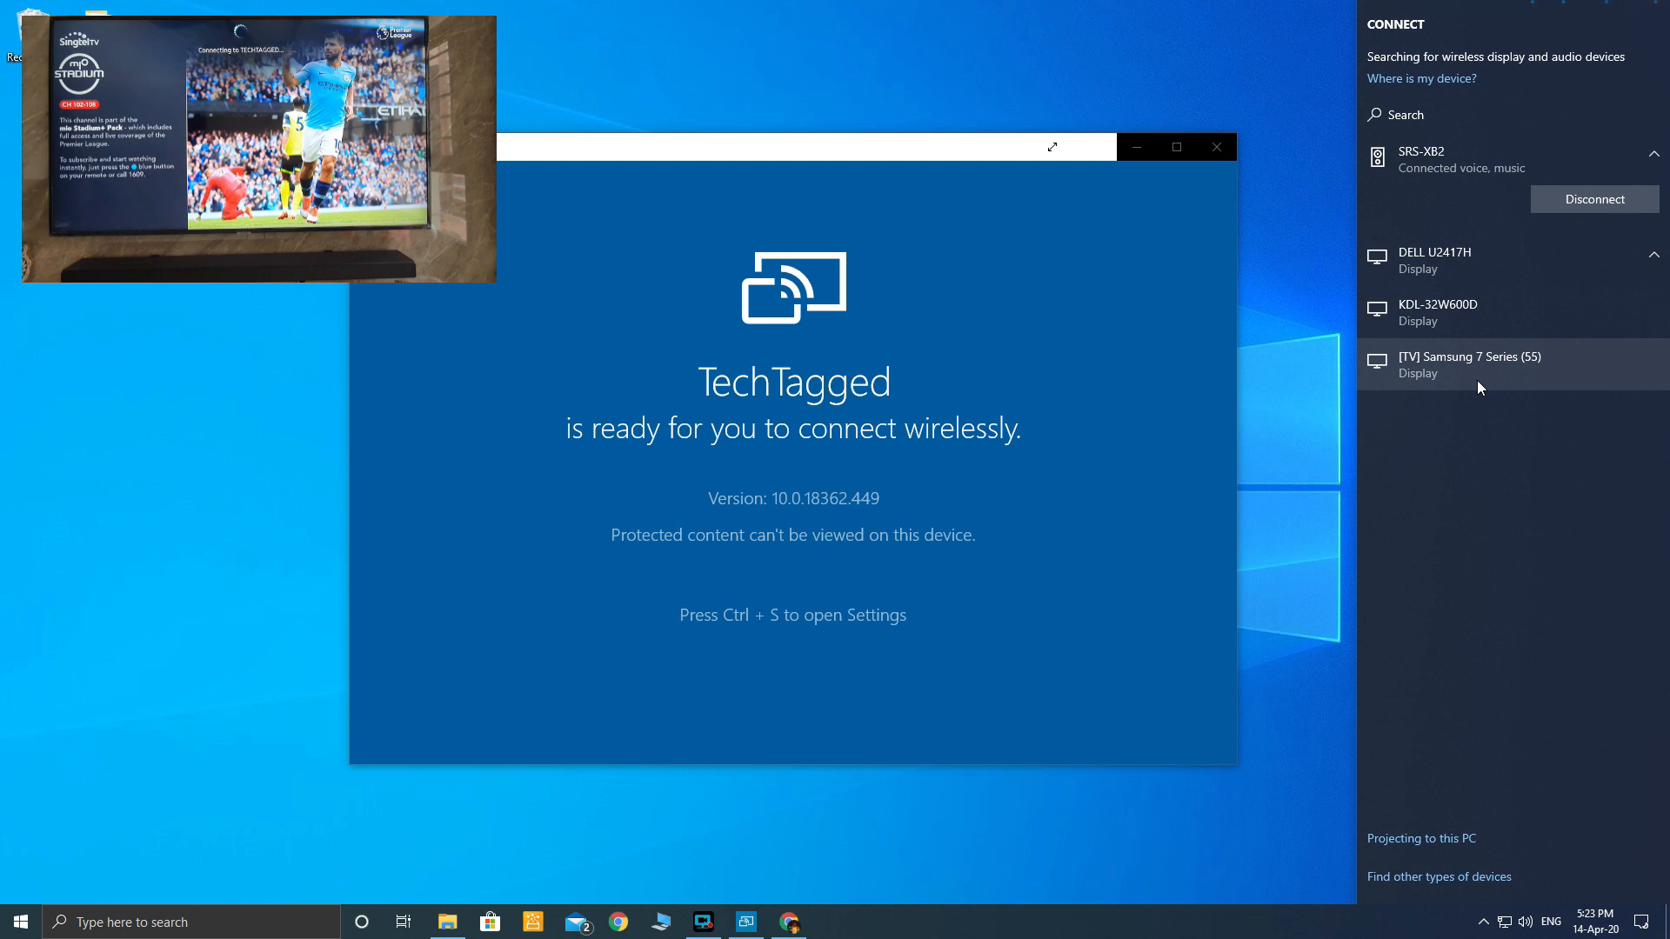
{"action": "left_click", "coordinate": [1470, 363]}
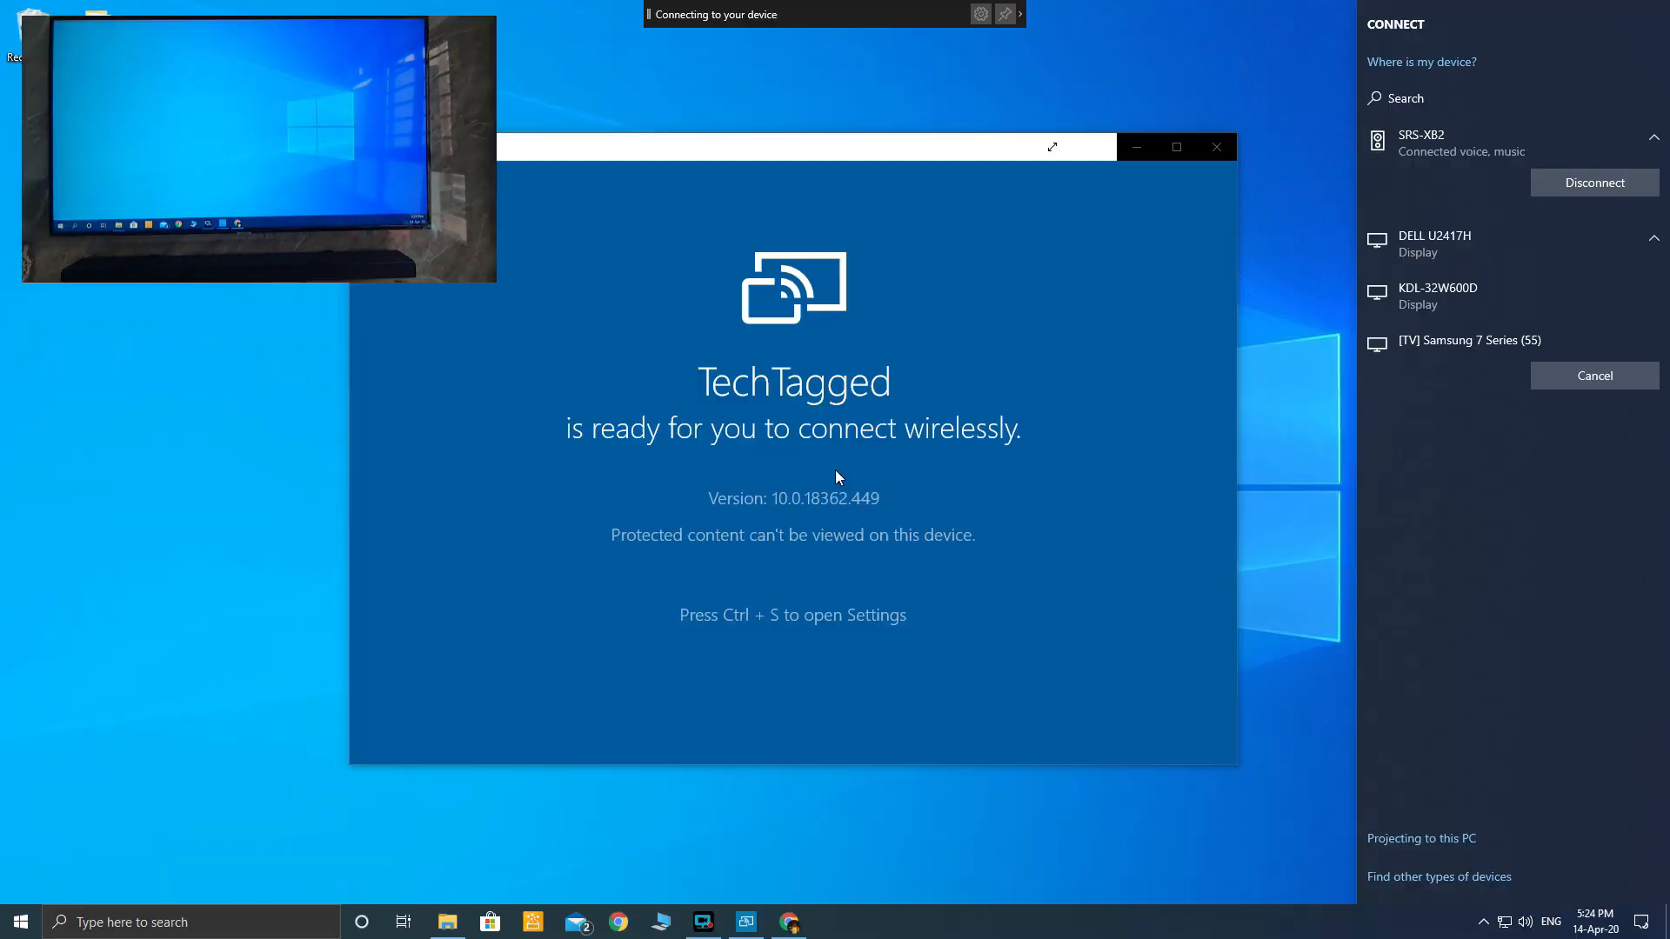
{"action": "left_click", "coordinate": [1470, 339]}
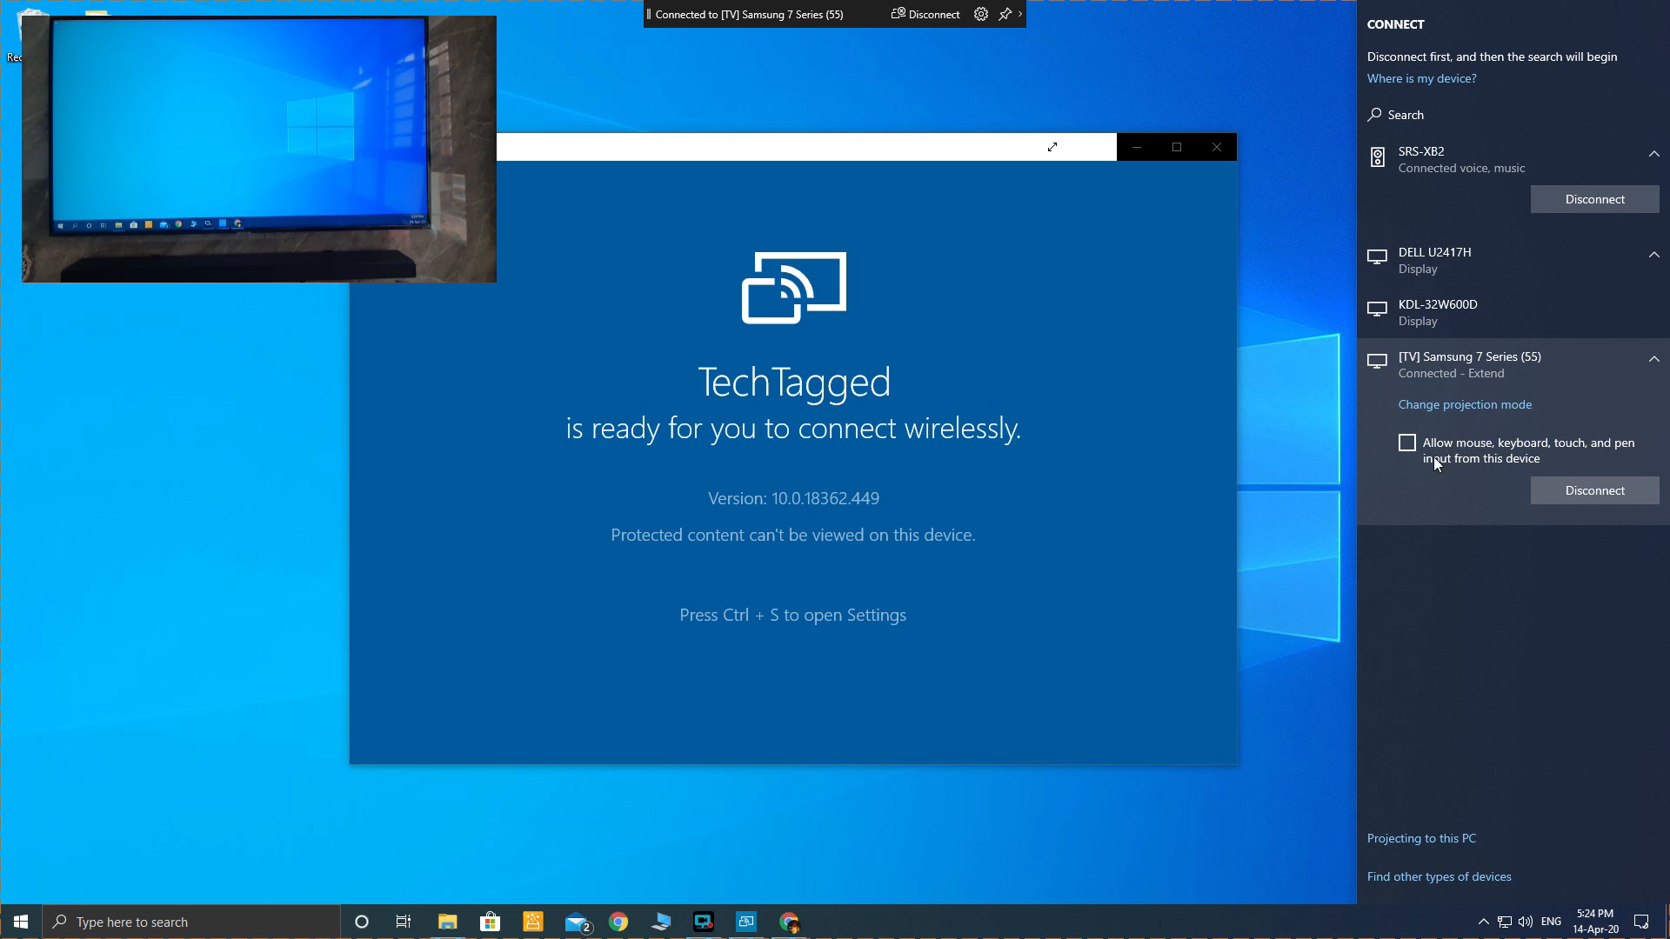
{"action": "mouse_move", "coordinate": [1597, 459]}
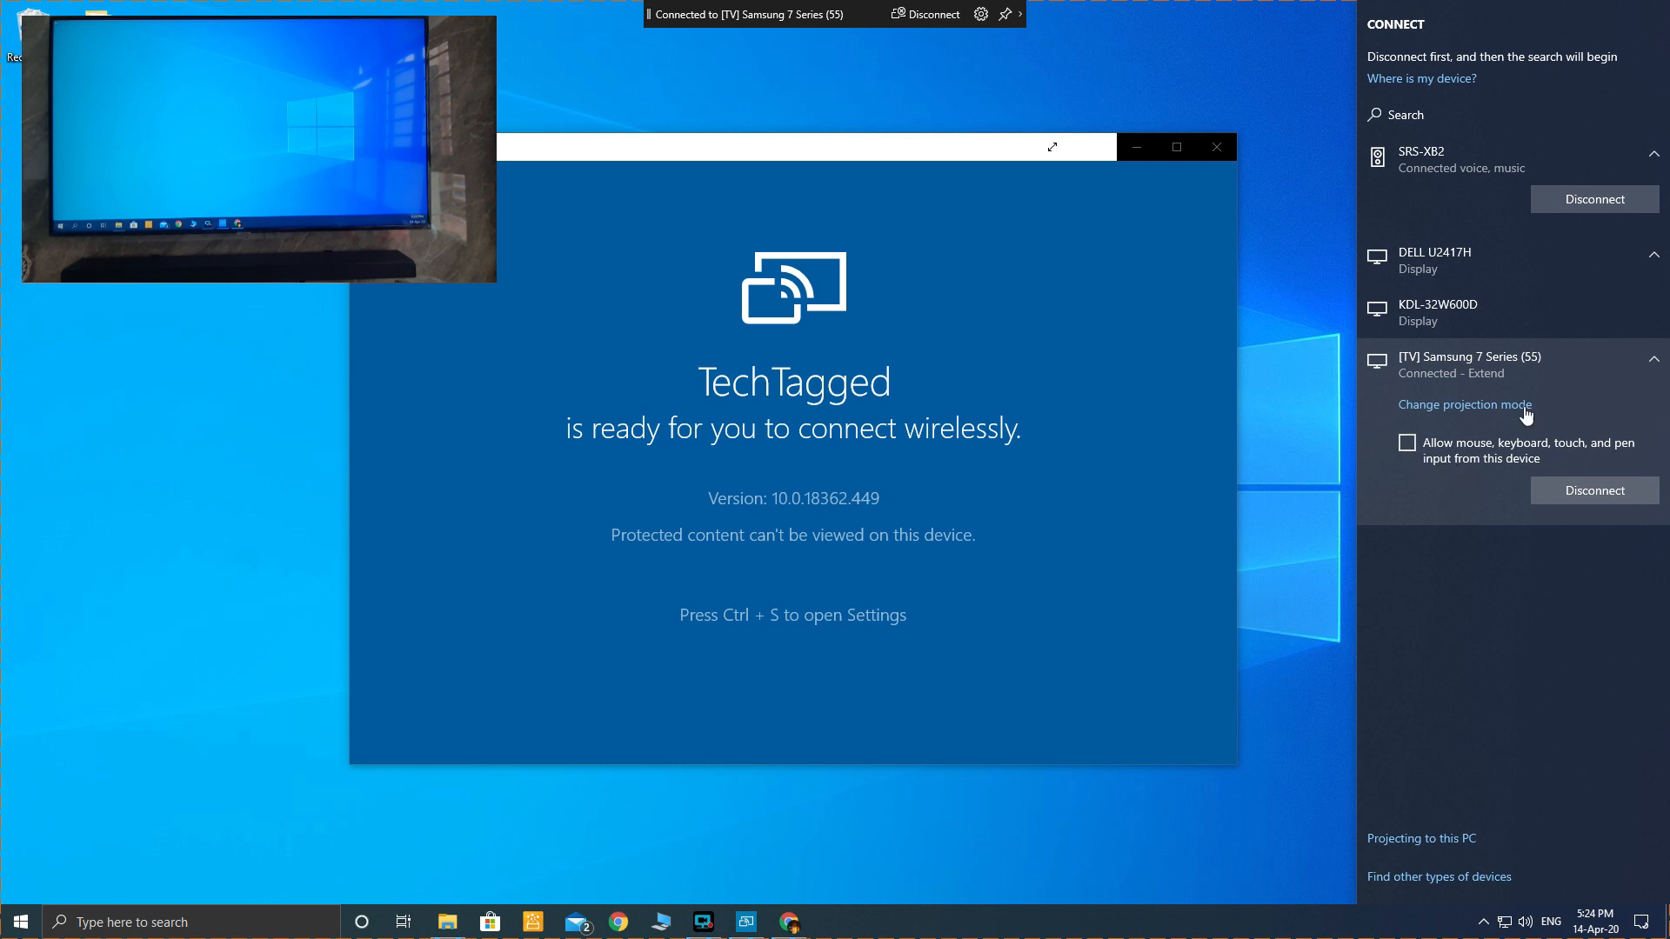
Collapse the TV entry and minimize the Connect window, keeping the connection active.
{"action": "left_click", "coordinate": [1654, 364]}
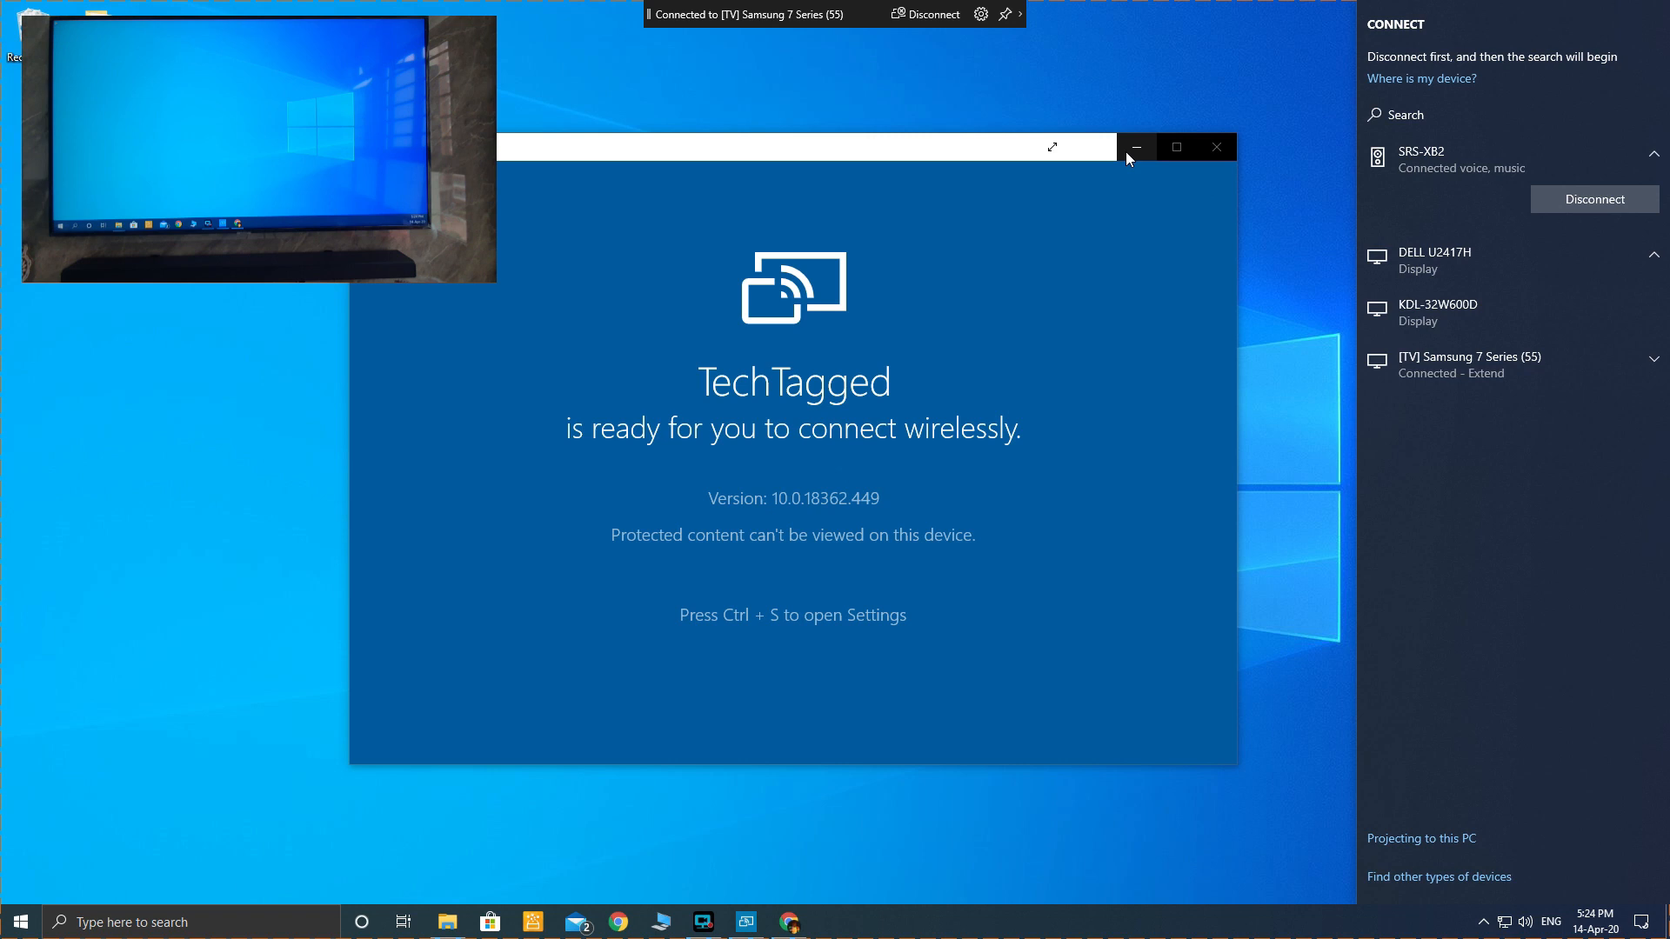
{"action": "mouse_move", "coordinate": [1136, 146]}
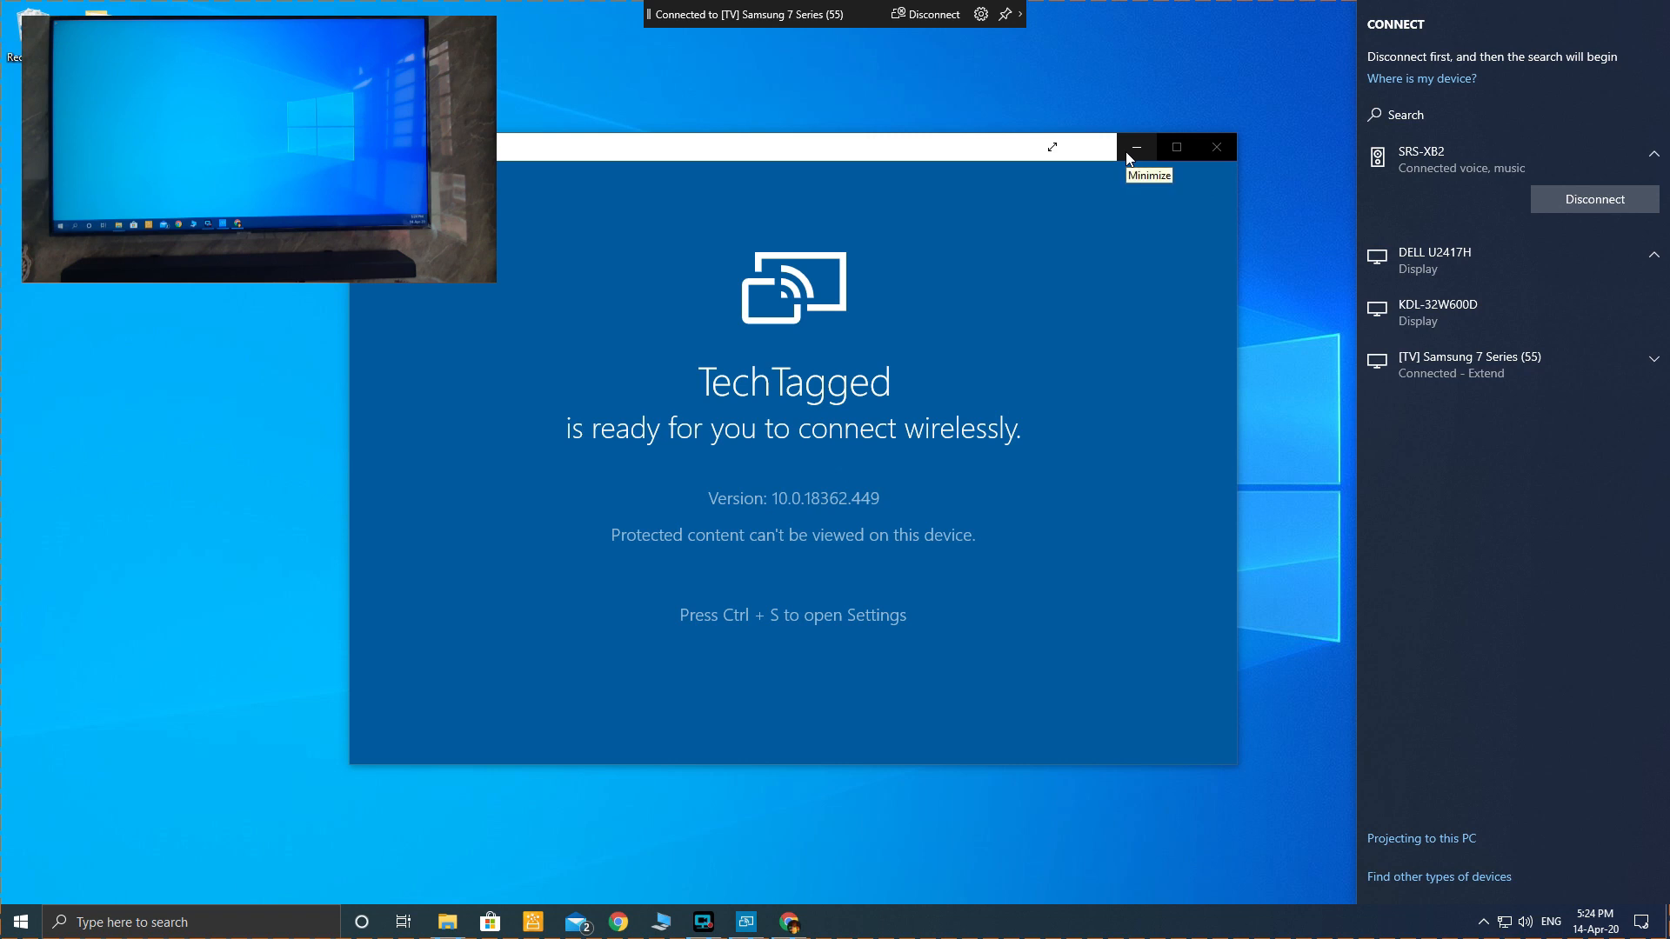
{"action": "left_click", "coordinate": [1136, 146]}
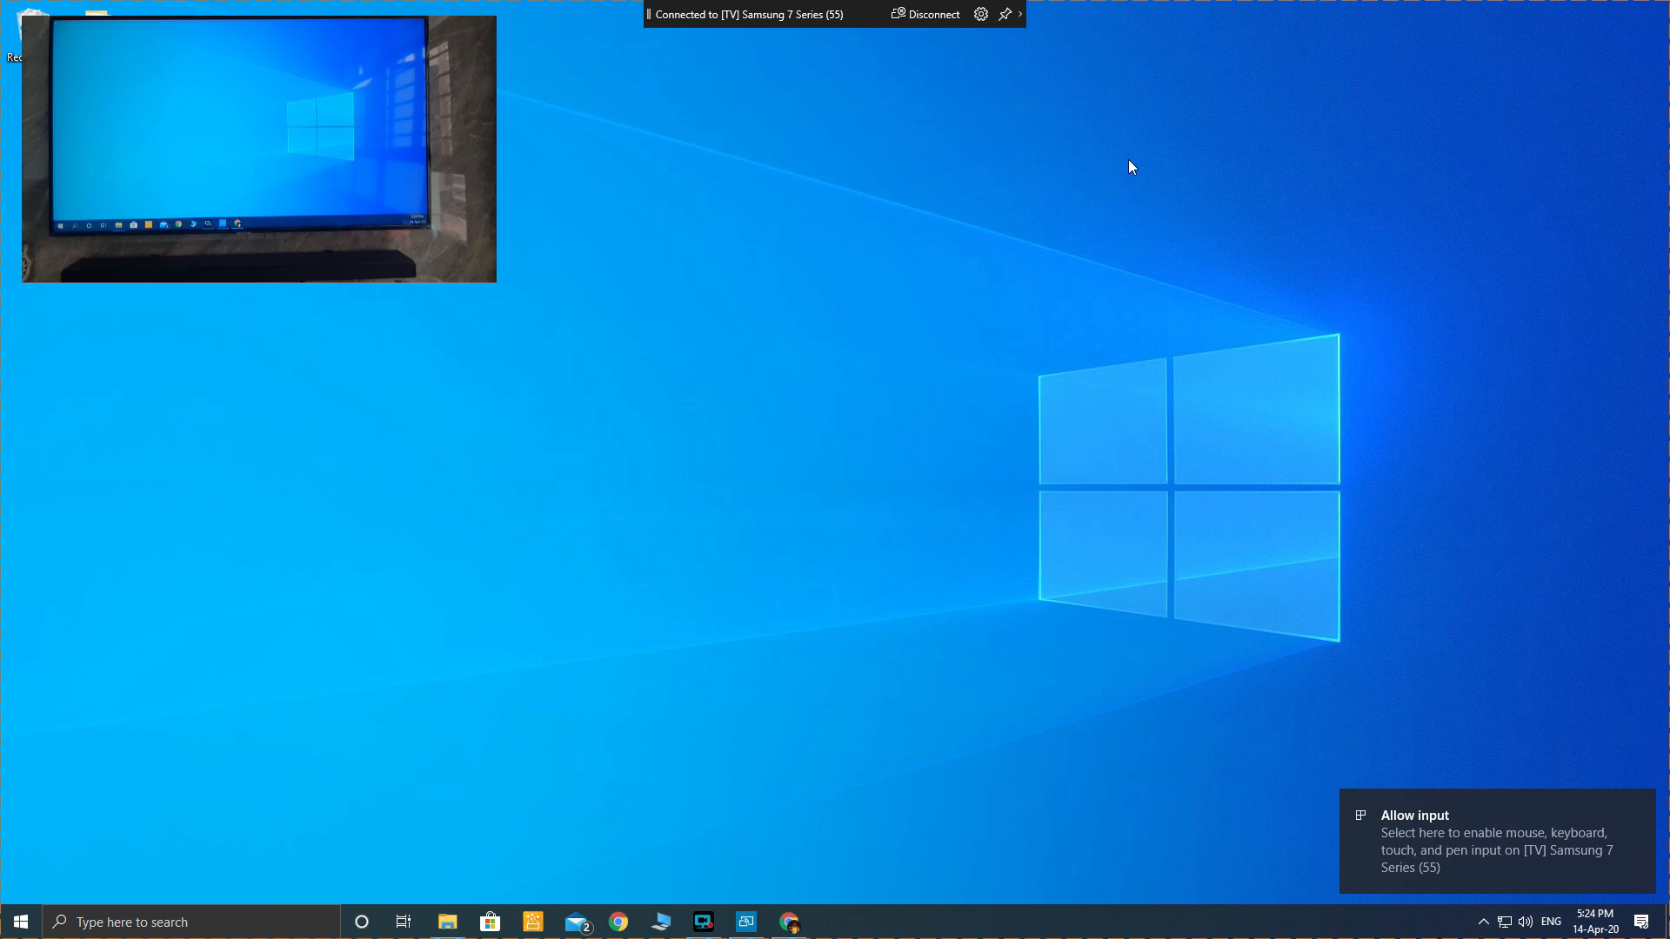
{"action": "mouse_move", "coordinate": [832, 781]}
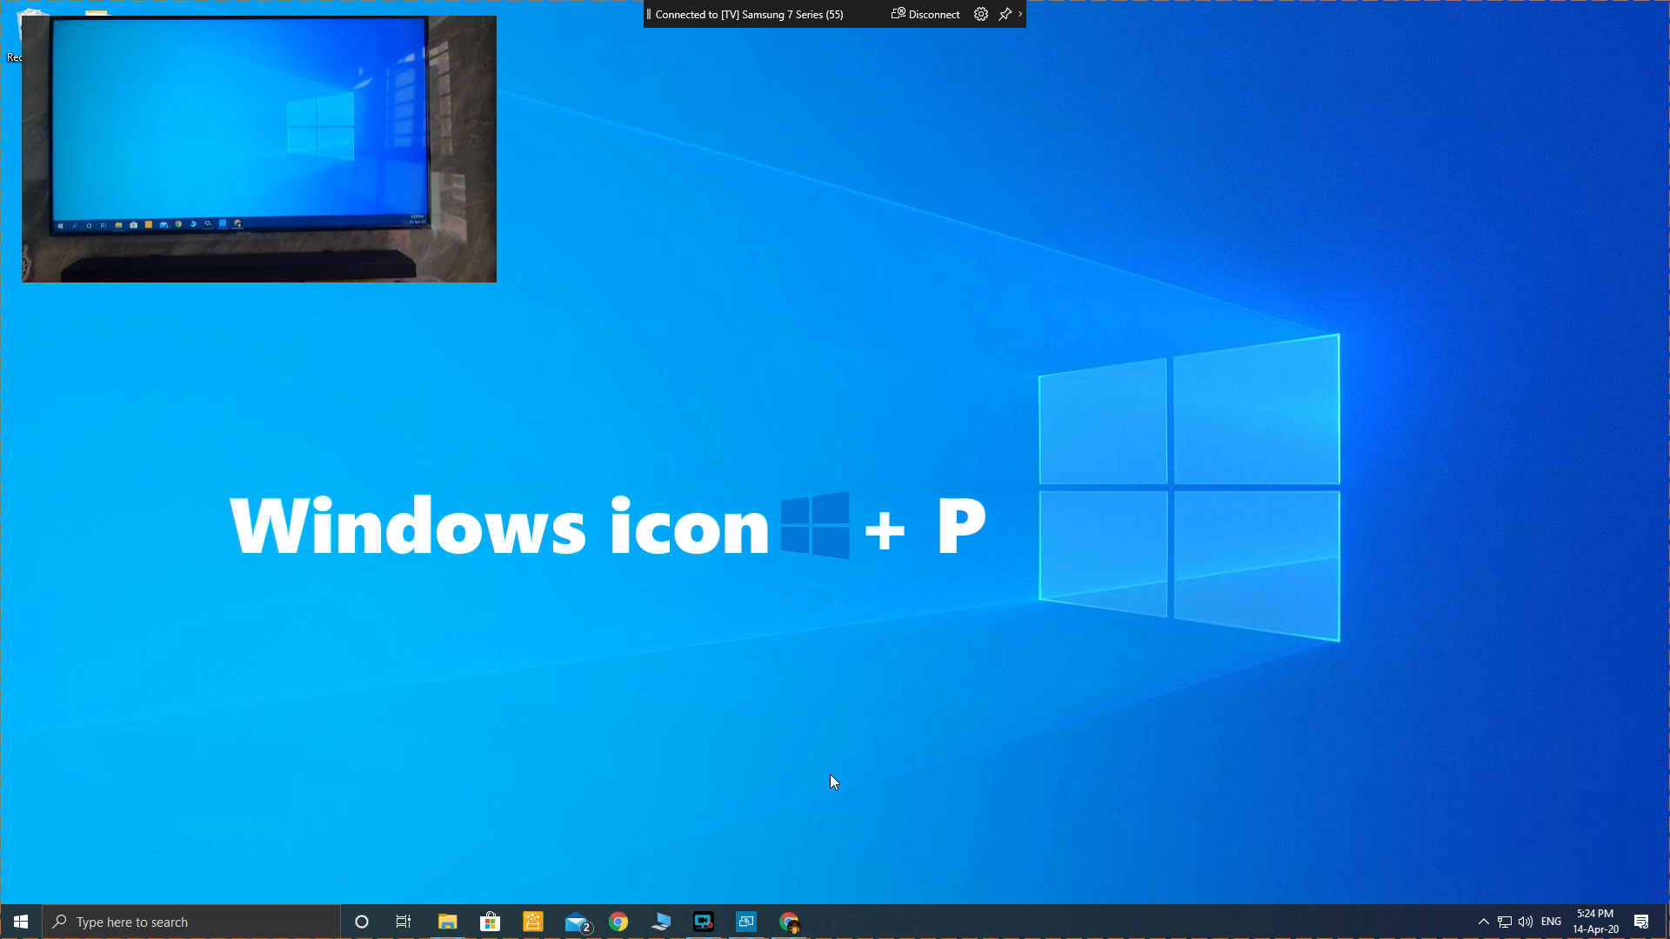
Bring up the Project pane (Win+P) to choose the projection mode.
{"action": "key", "text": "win+p"}
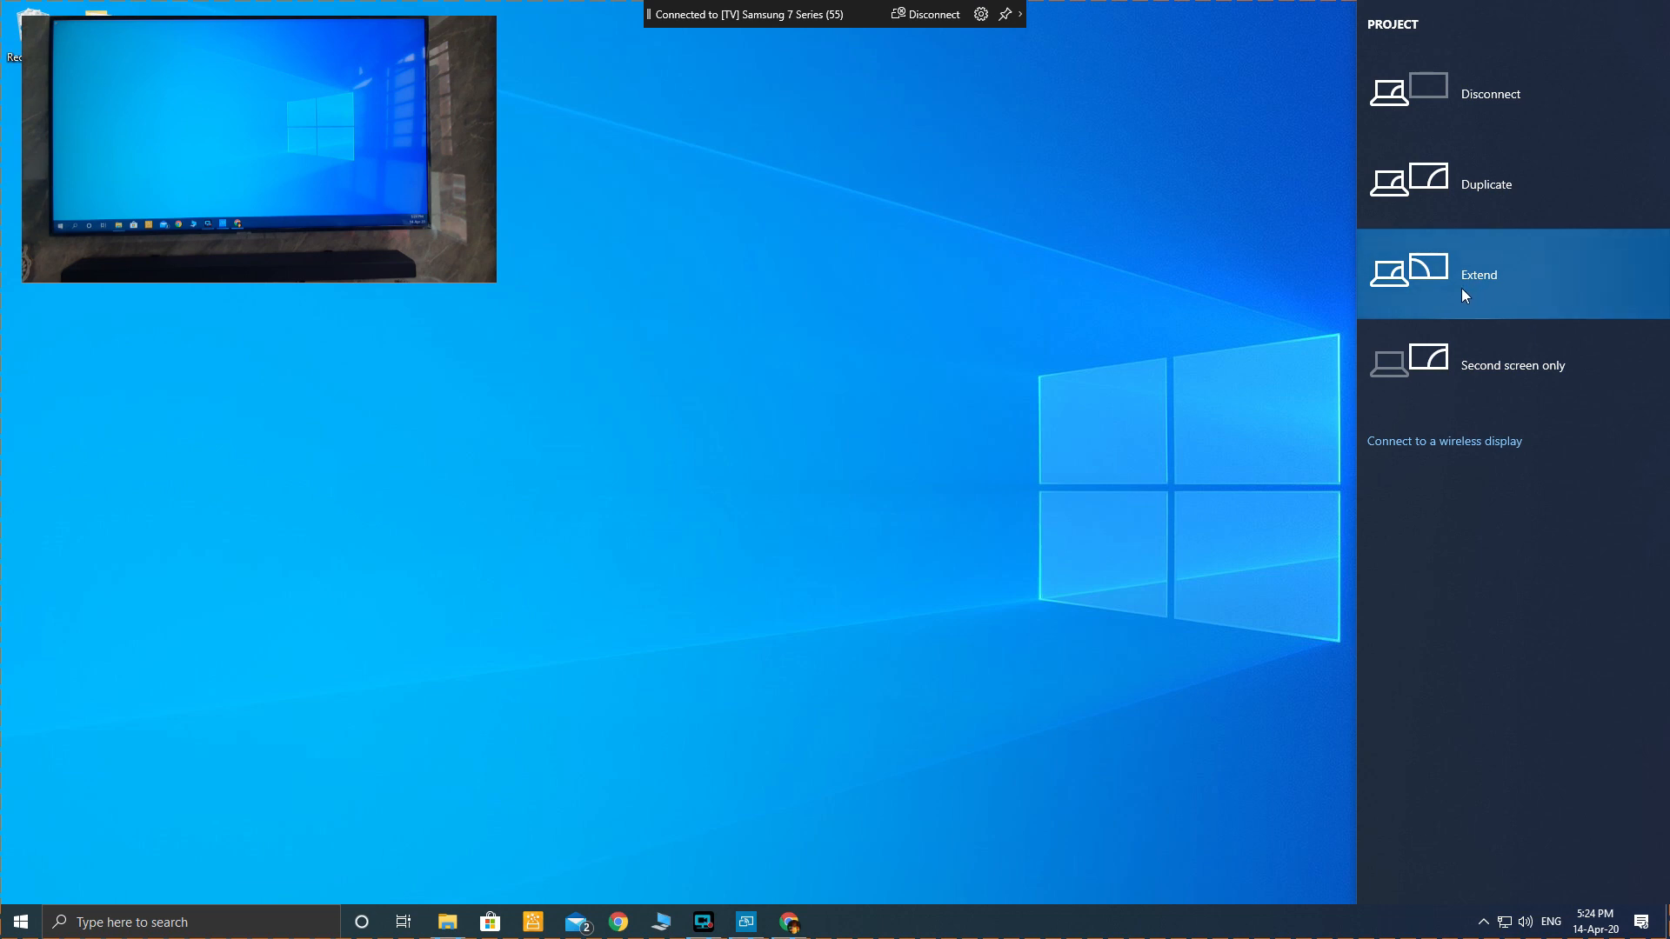
{"action": "mouse_move", "coordinate": [1485, 182]}
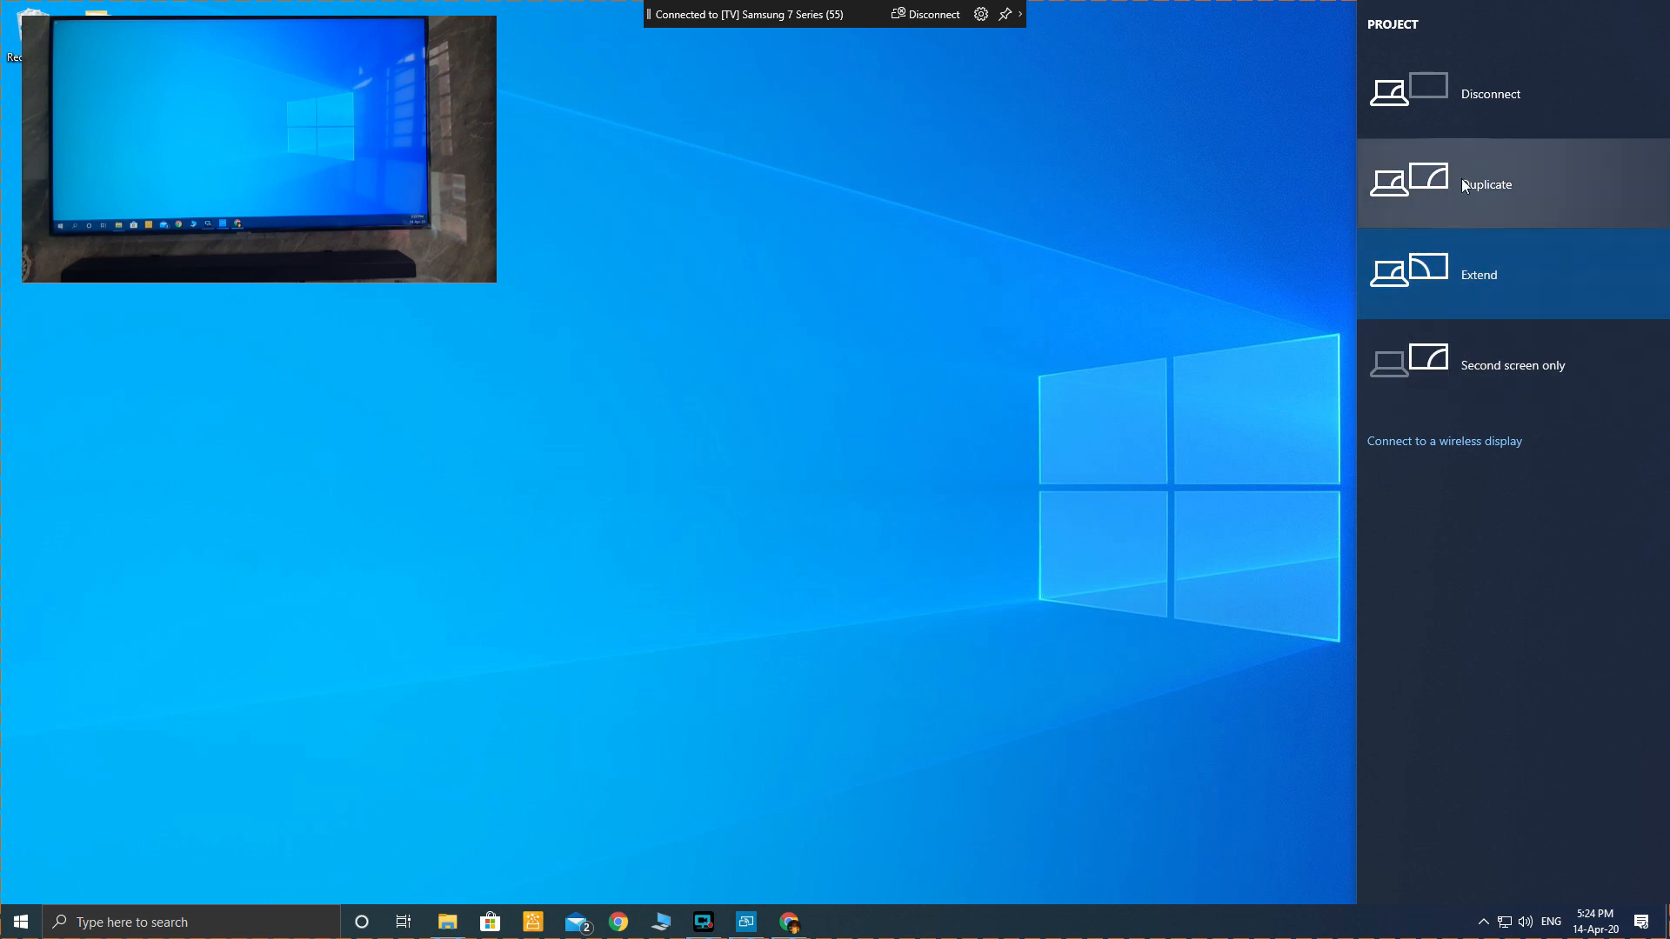
{"action": "mouse_move", "coordinate": [1411, 641]}
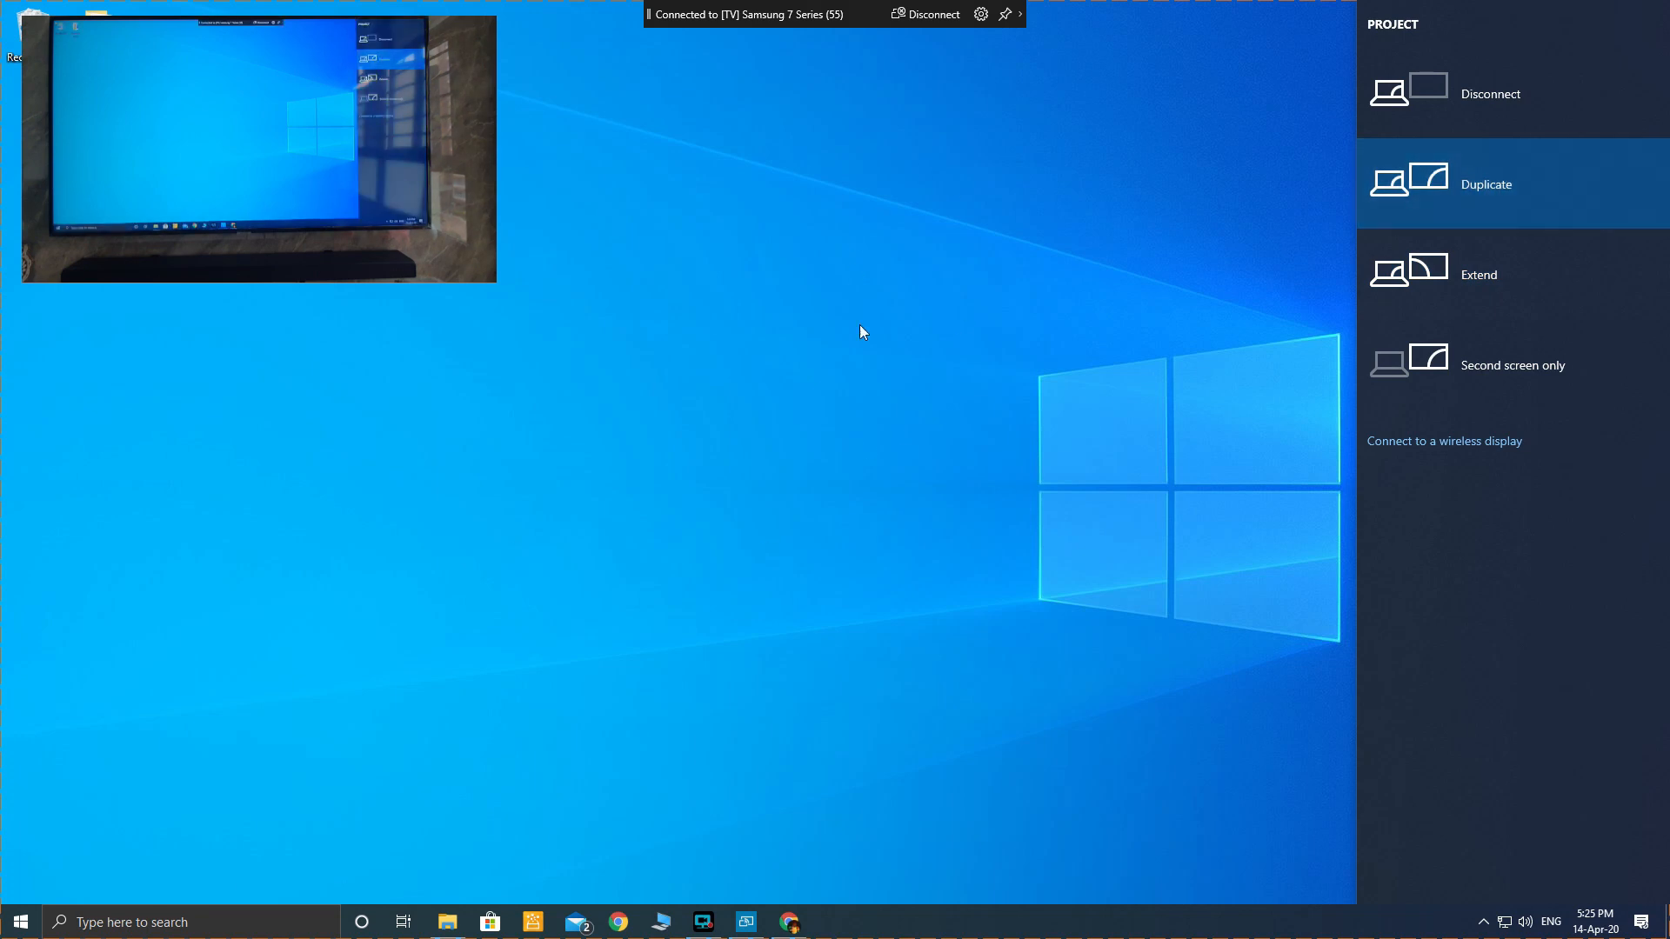
{"action": "mouse_move", "coordinate": [771, 185]}
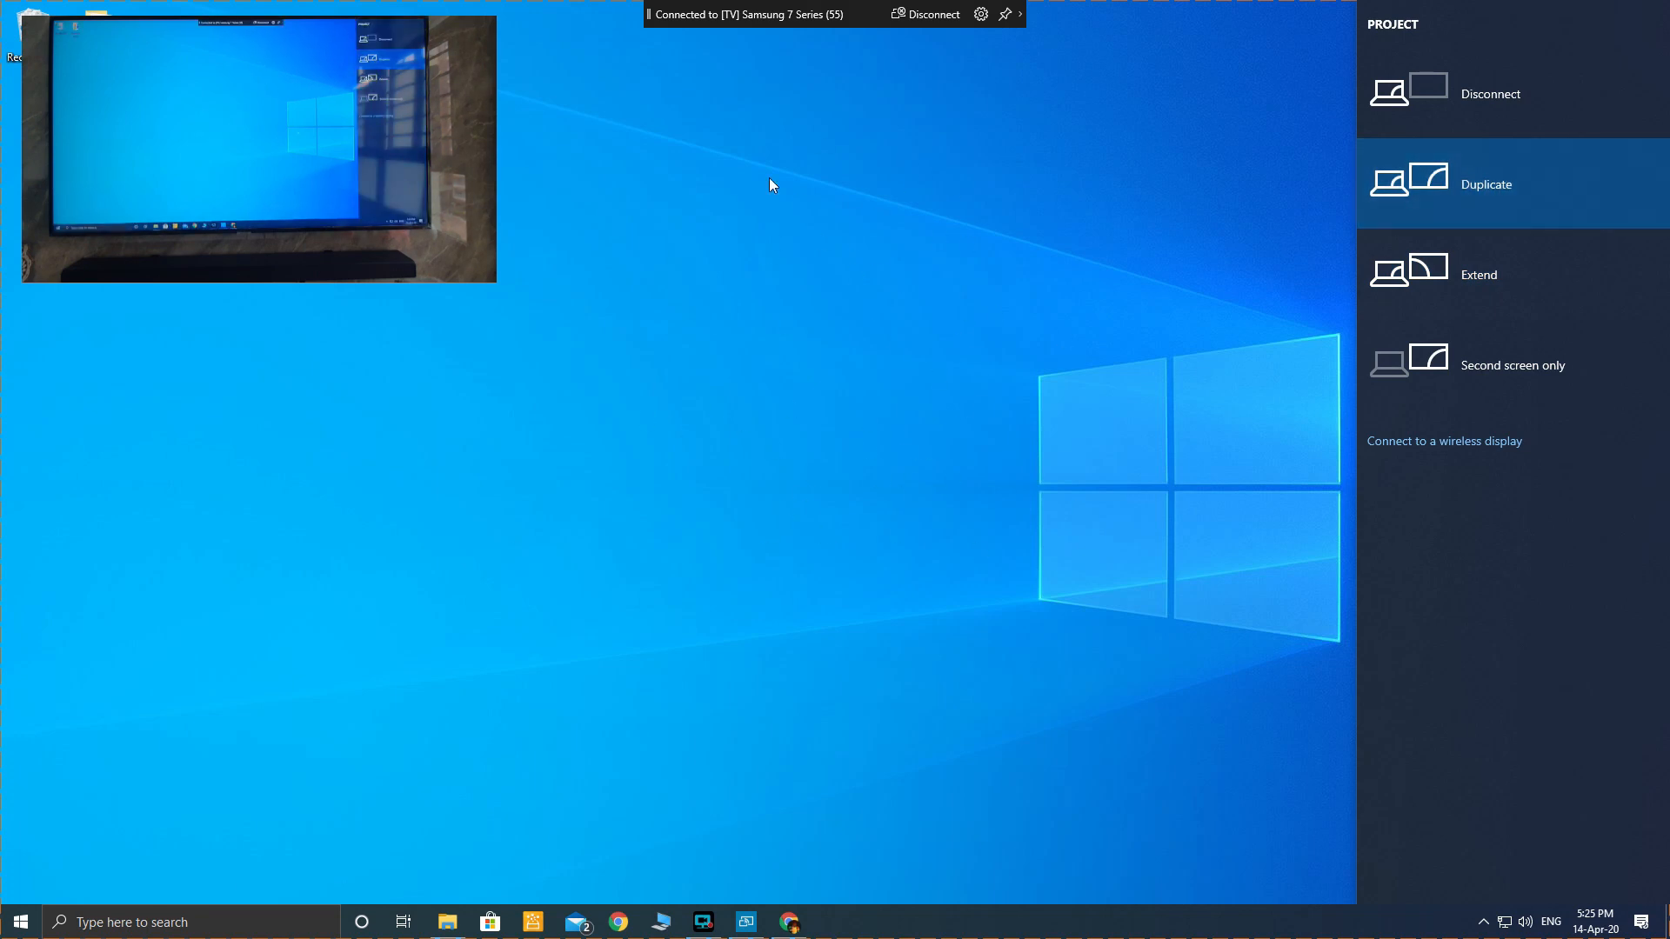
{"action": "mouse_move", "coordinate": [790, 586]}
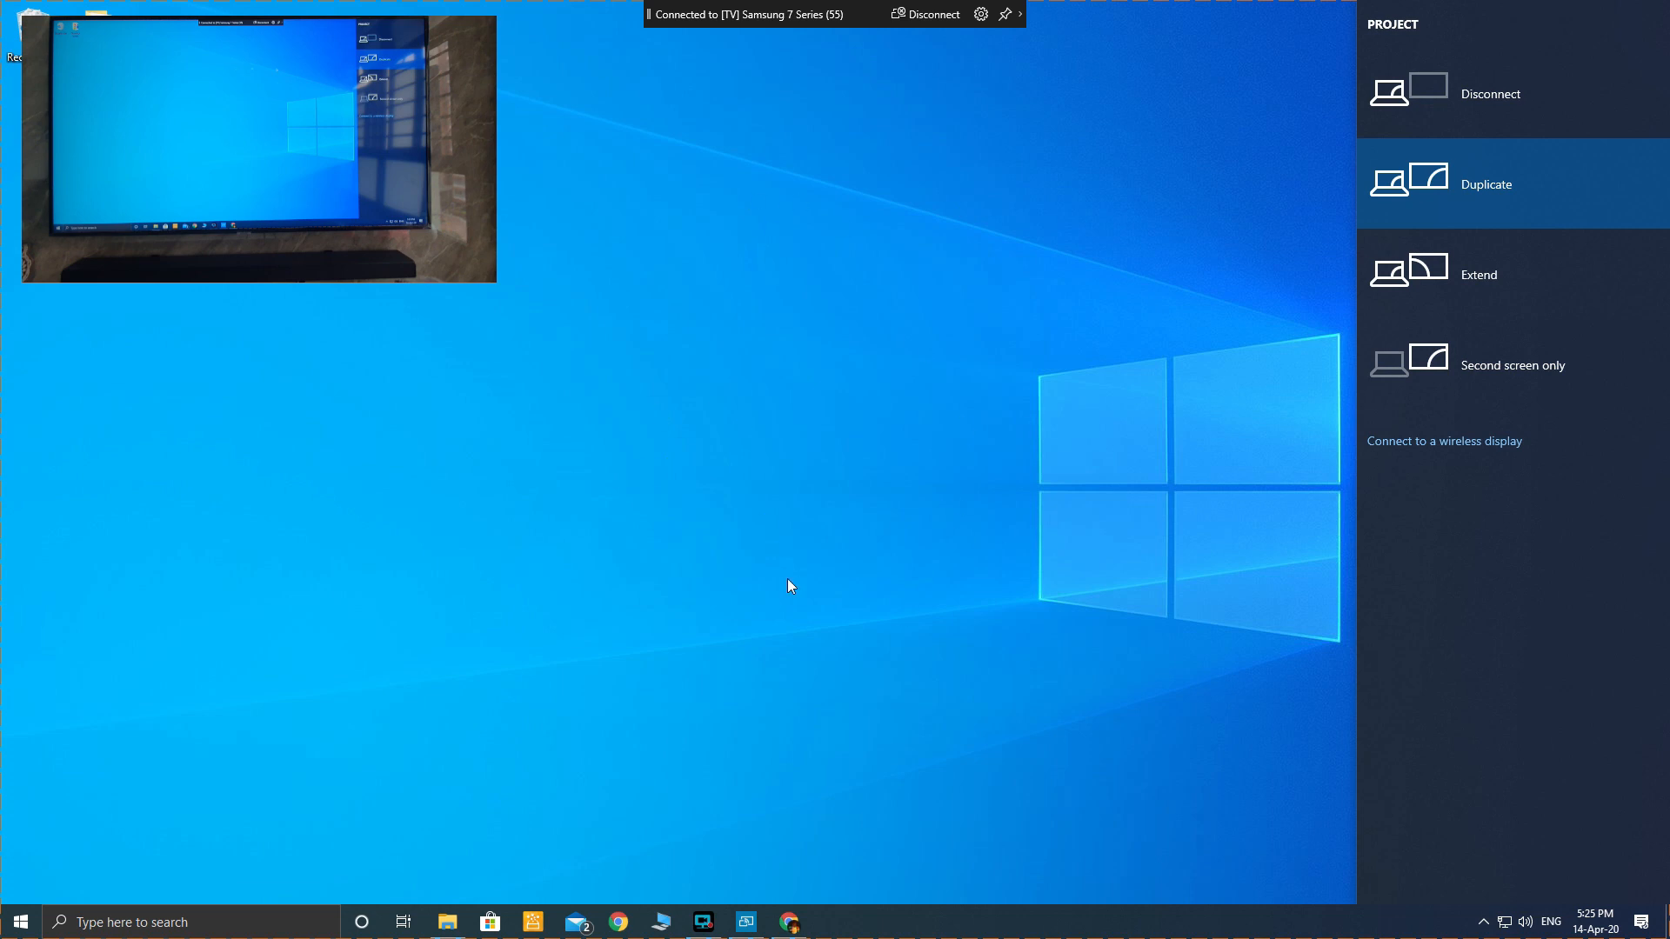
{"action": "mouse_move", "coordinate": [878, 586]}
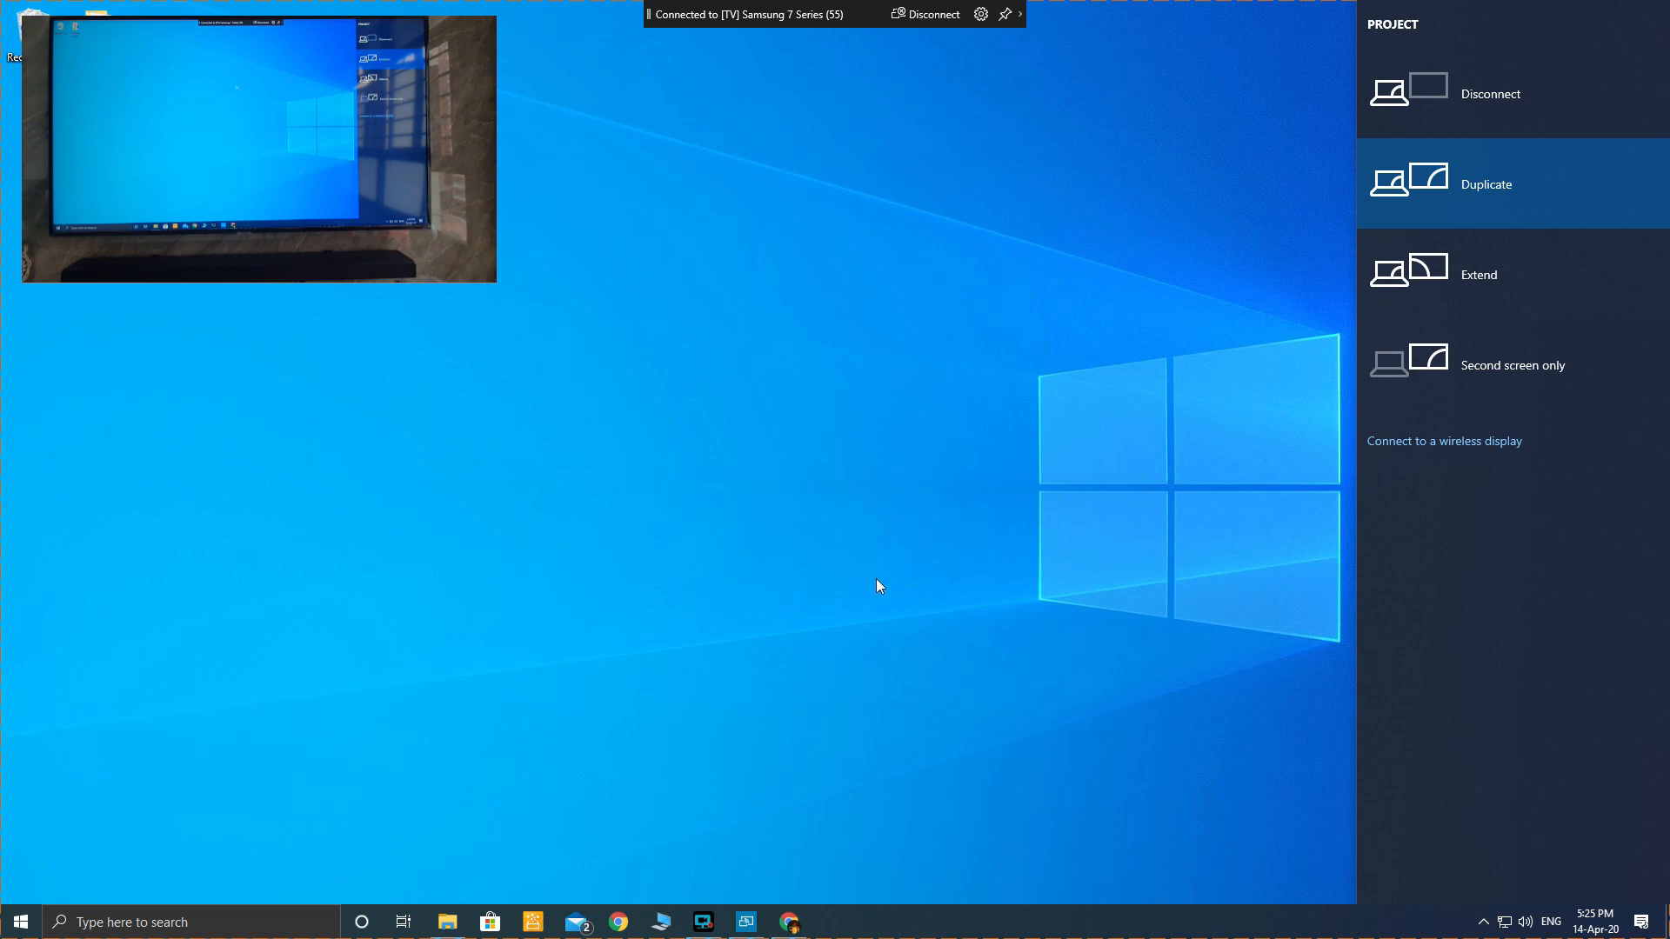
{"action": "mouse_move", "coordinate": [718, 410]}
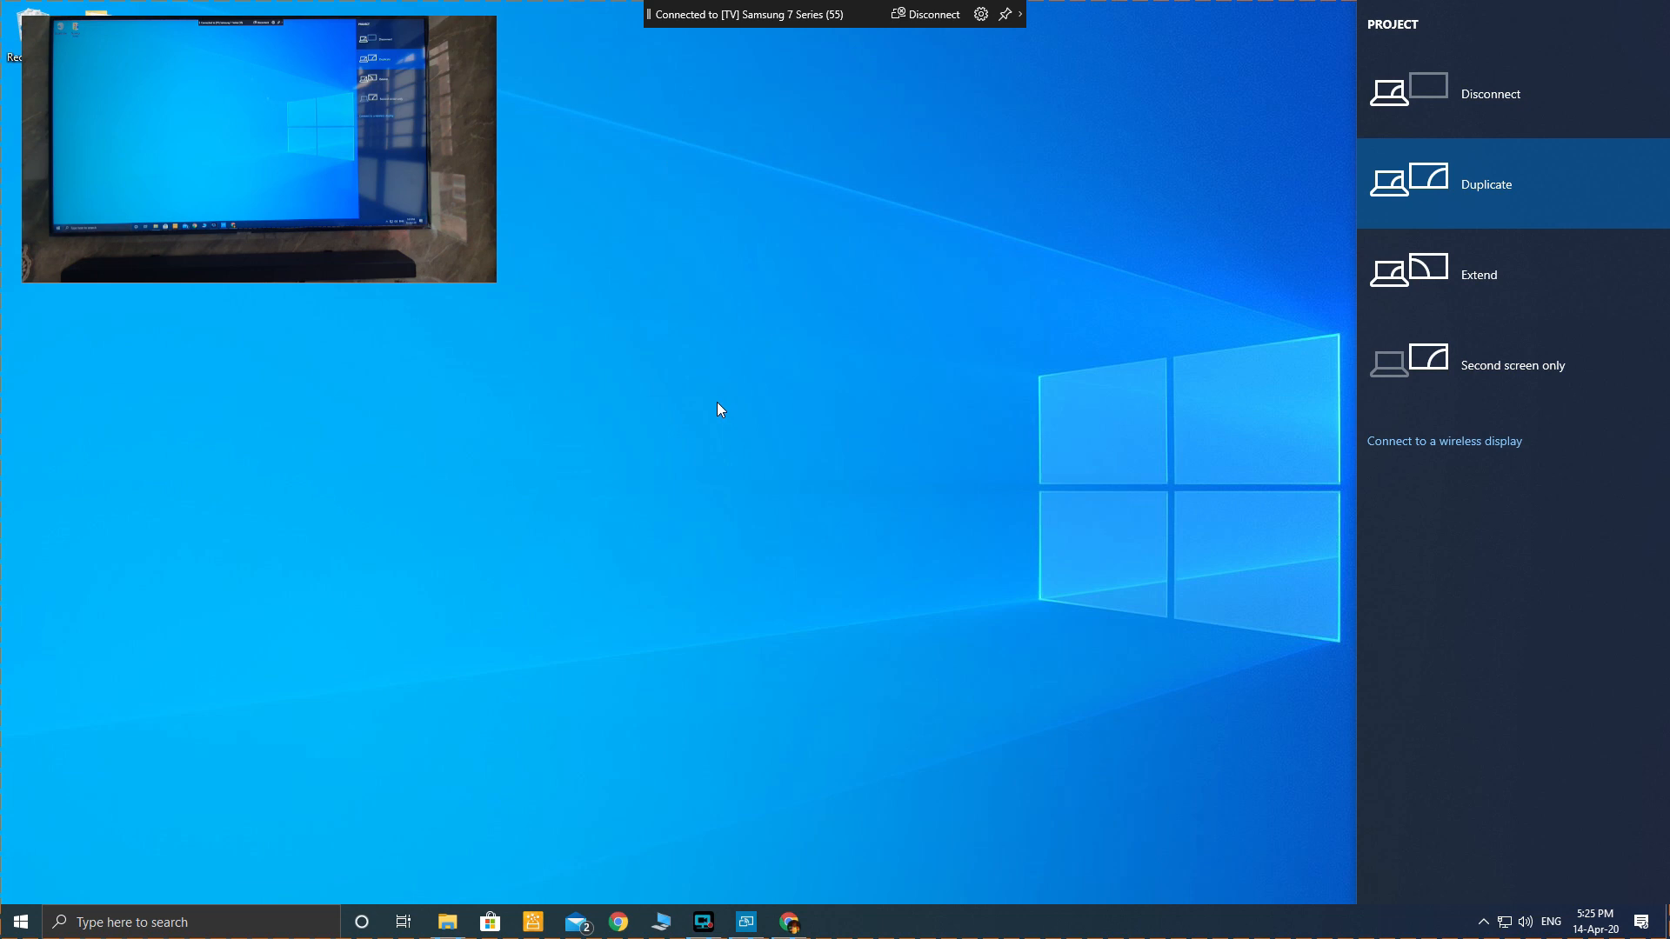
{"action": "mouse_move", "coordinate": [775, 475]}
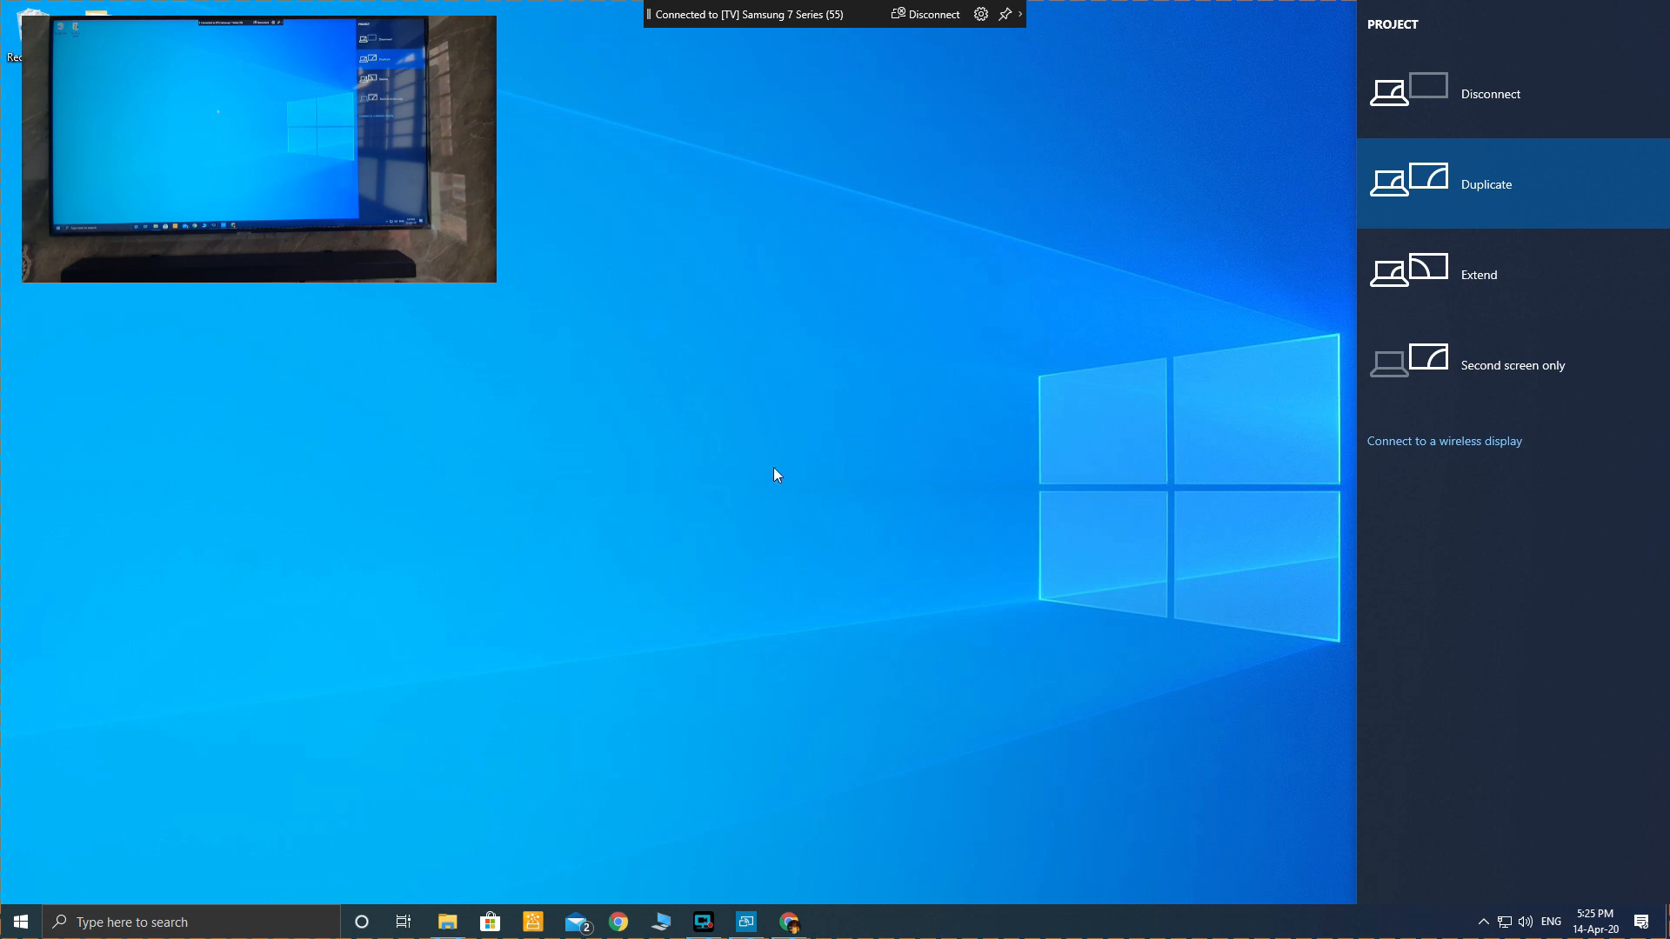
{"action": "mouse_move", "coordinate": [790, 922]}
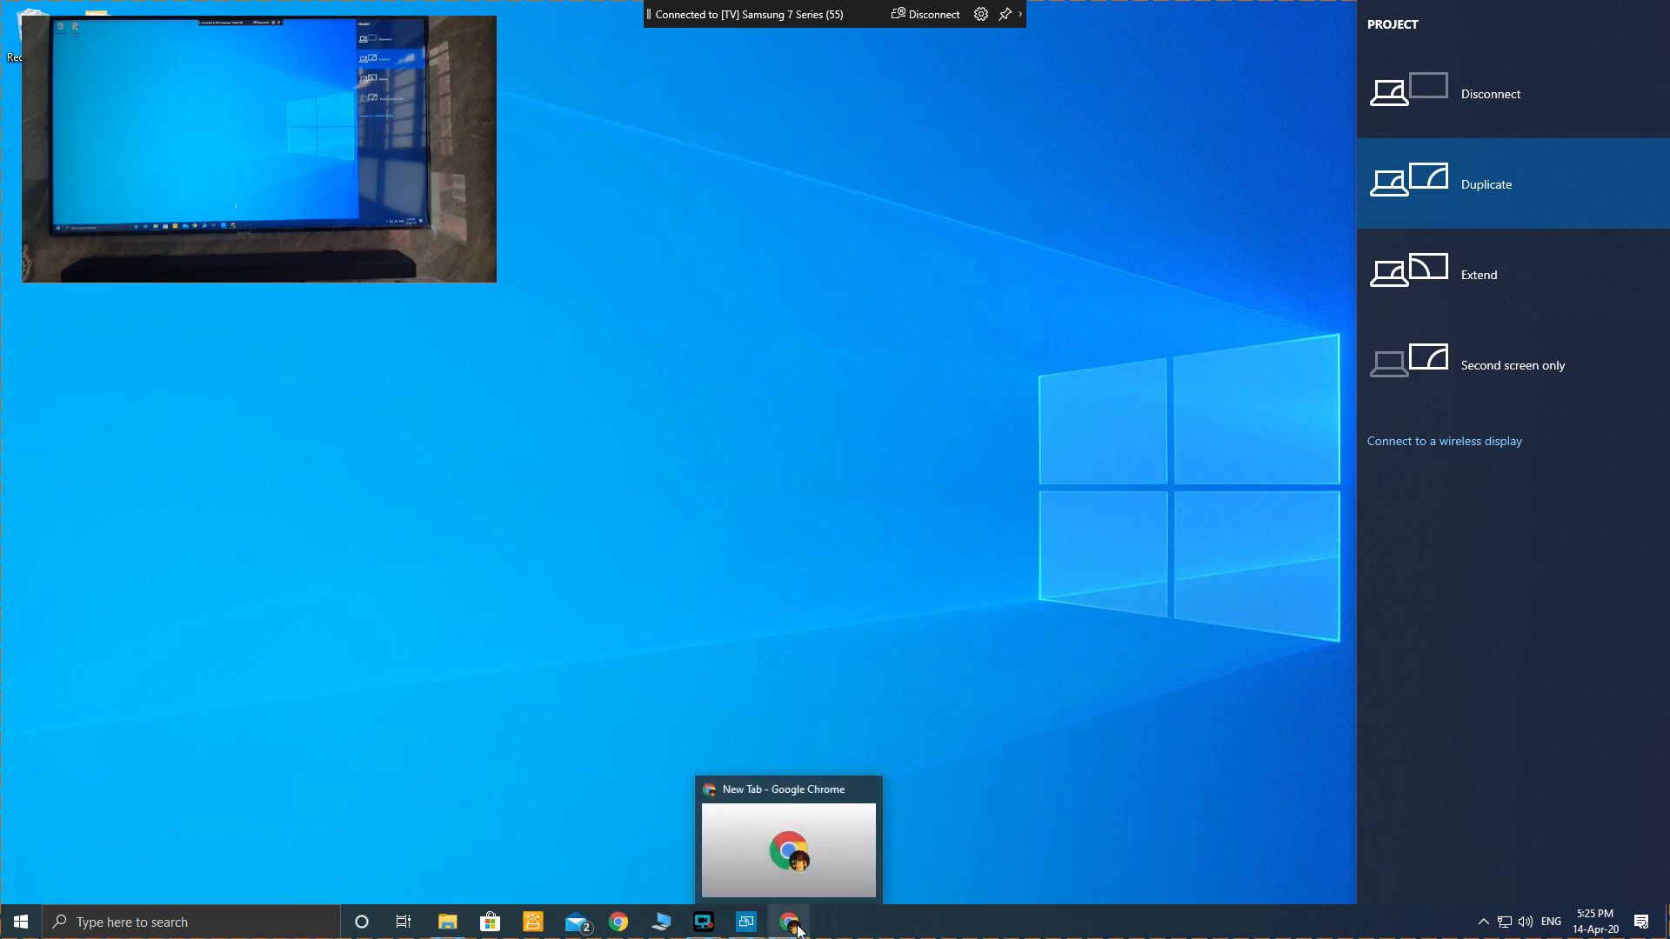
Bring Chrome to the front and load the YouTube home page.
{"action": "left_click", "coordinate": [788, 922]}
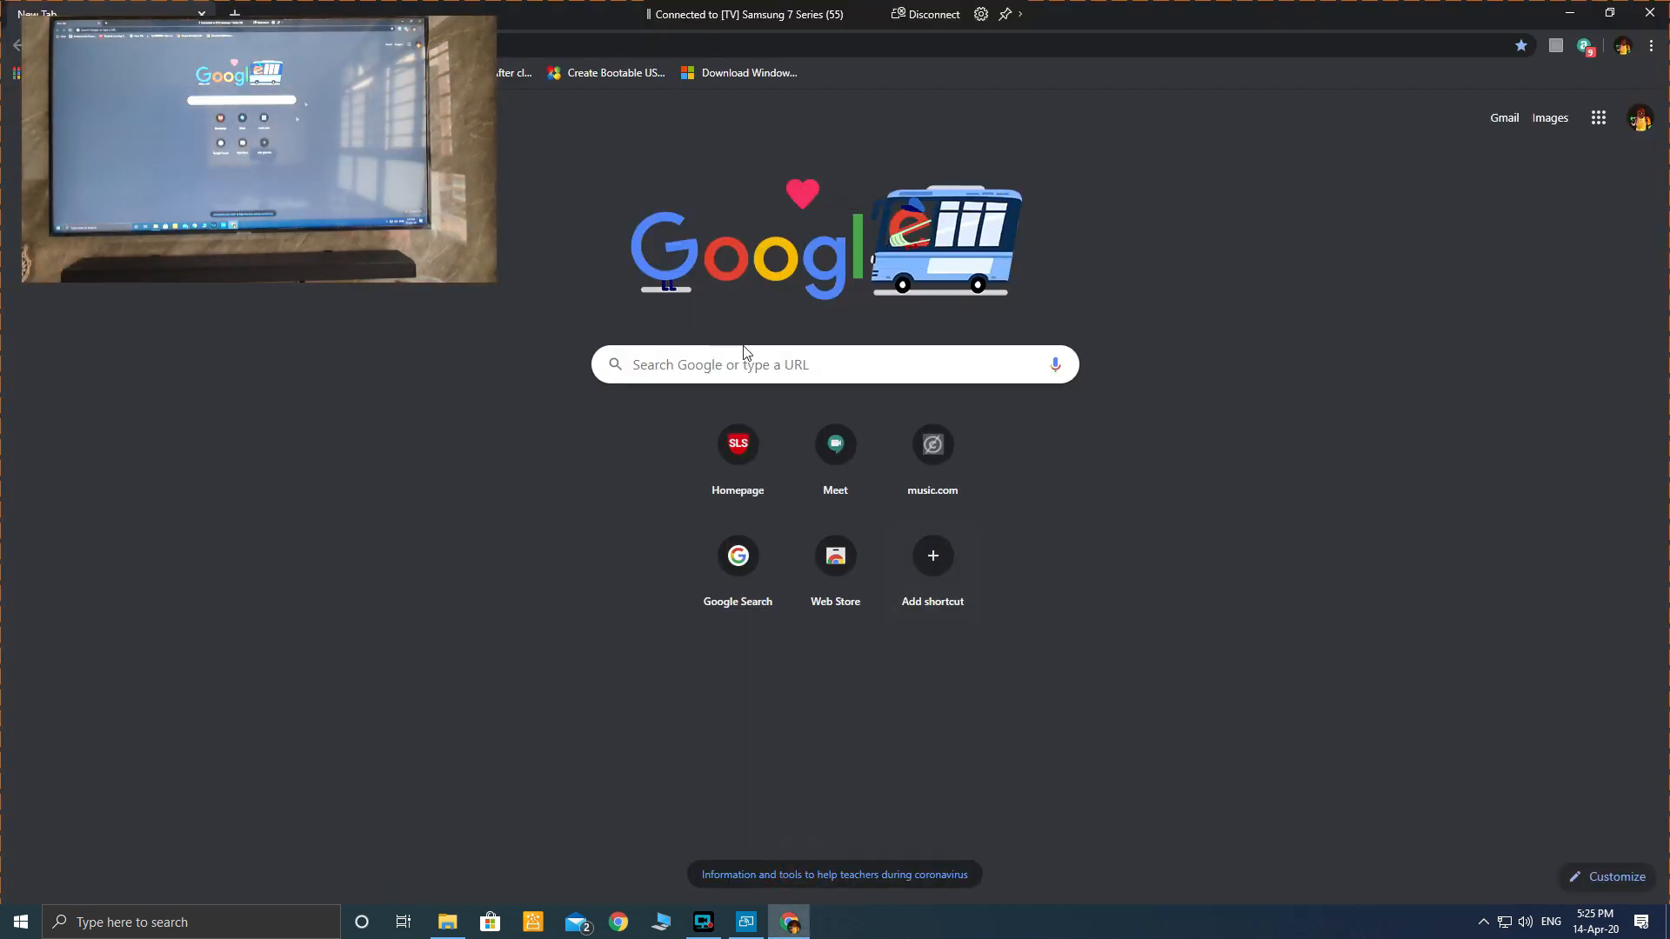
{"action": "mouse_move", "coordinate": [718, 268]}
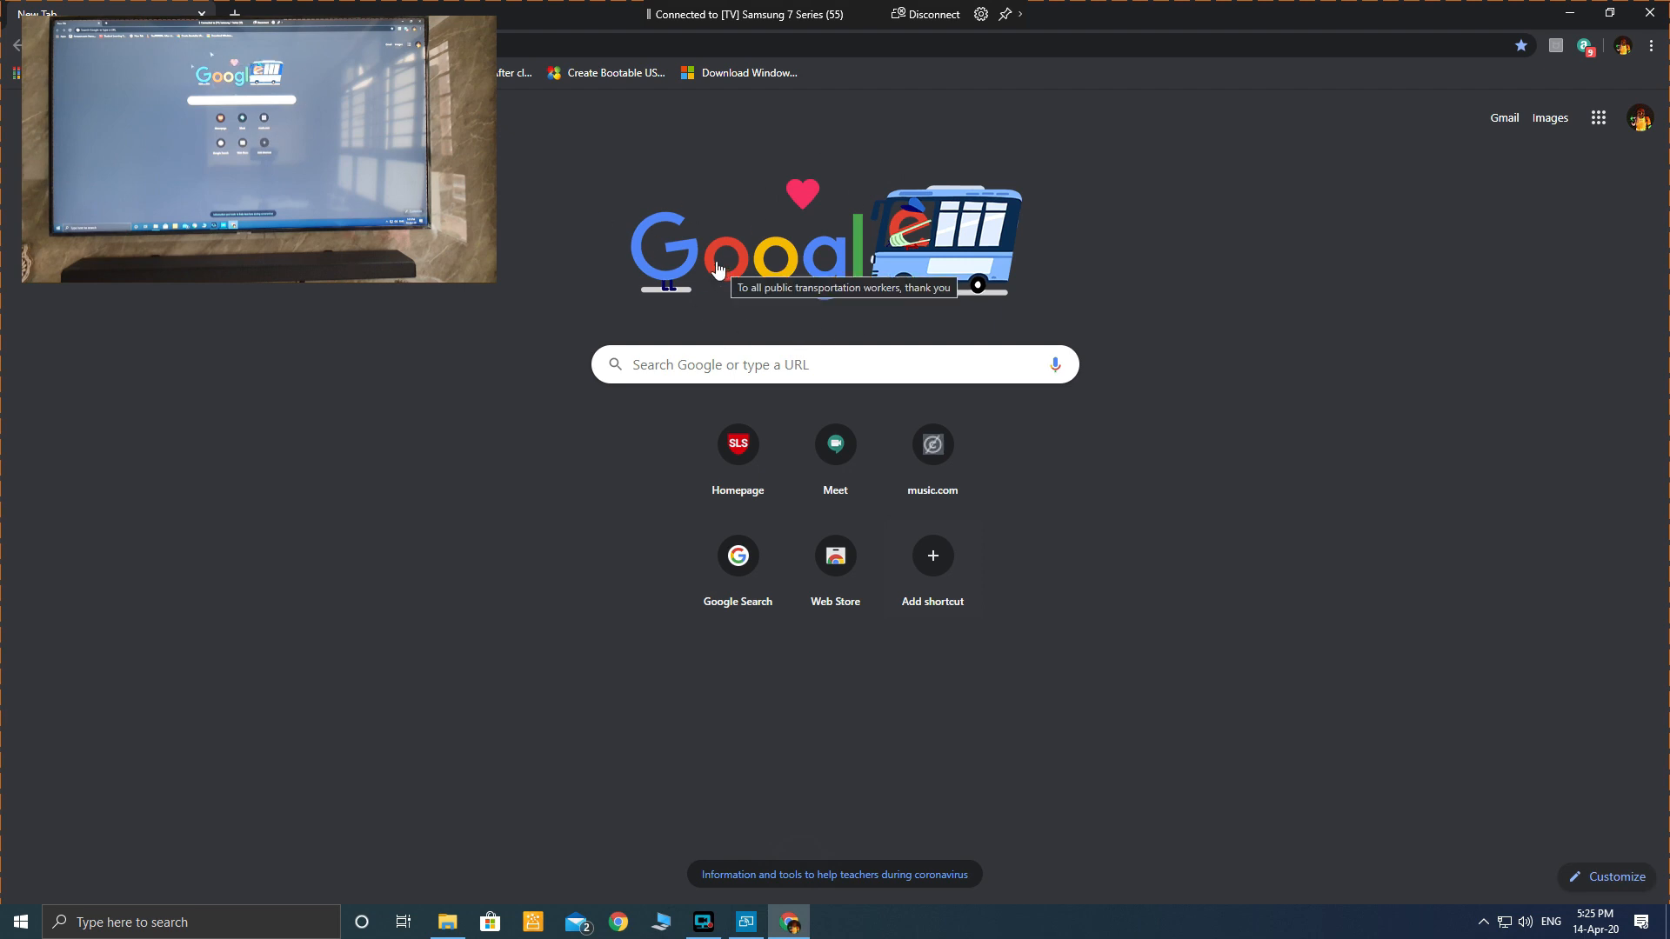
{"action": "mouse_move", "coordinate": [941, 264]}
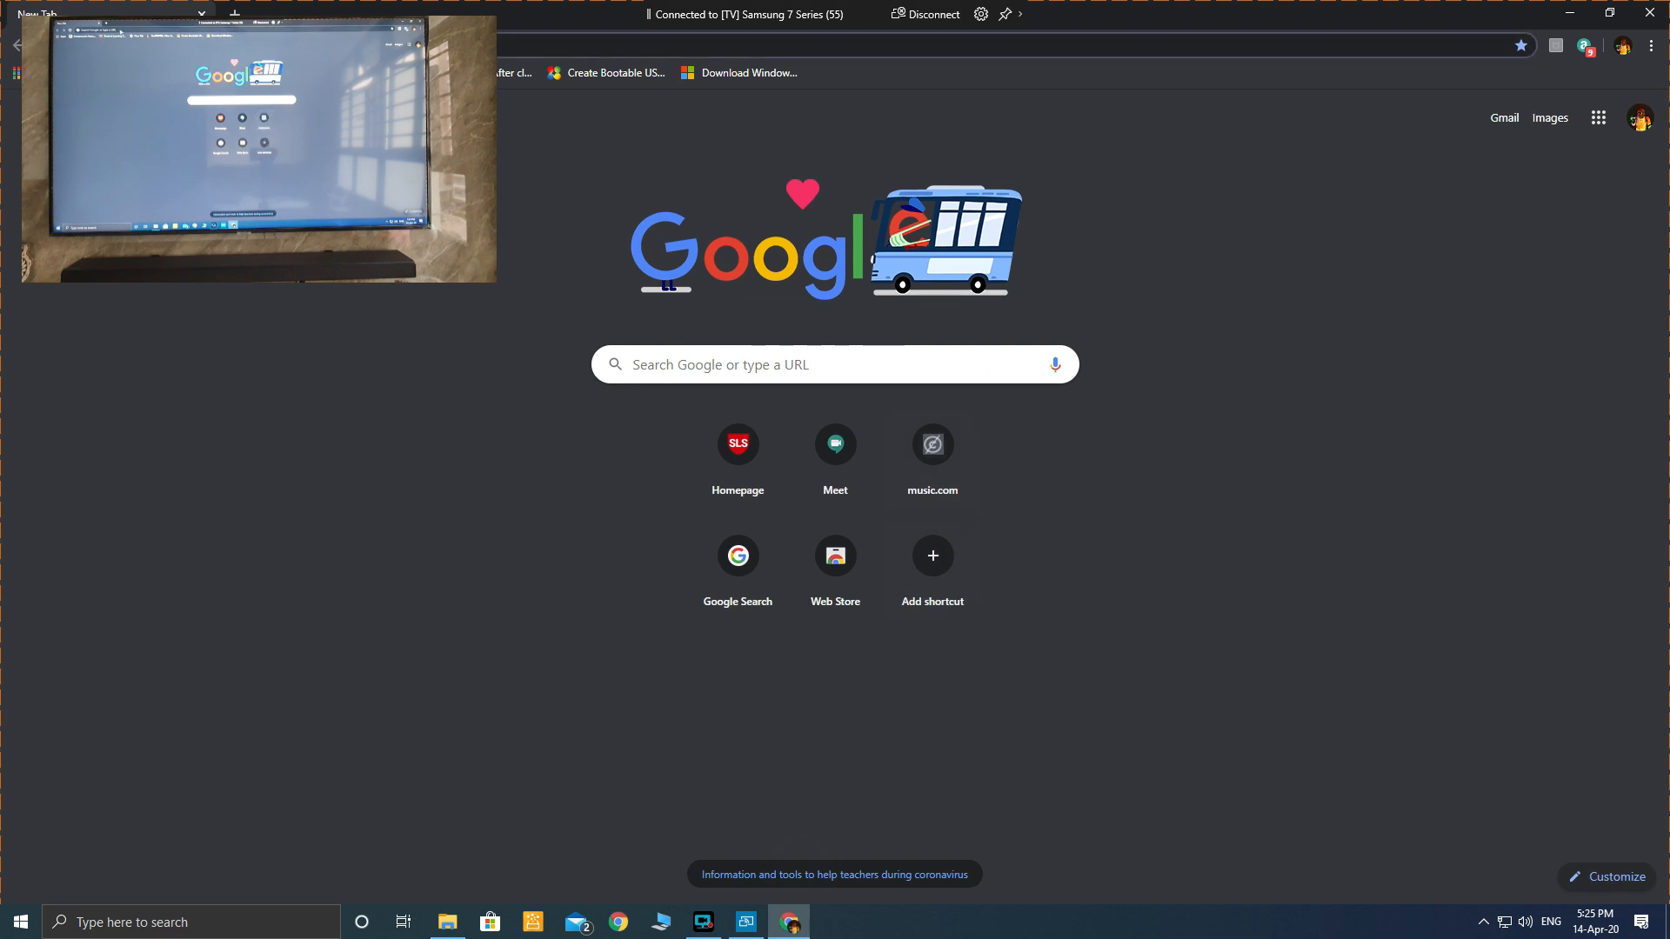
{"action": "left_click", "coordinate": [833, 46]}
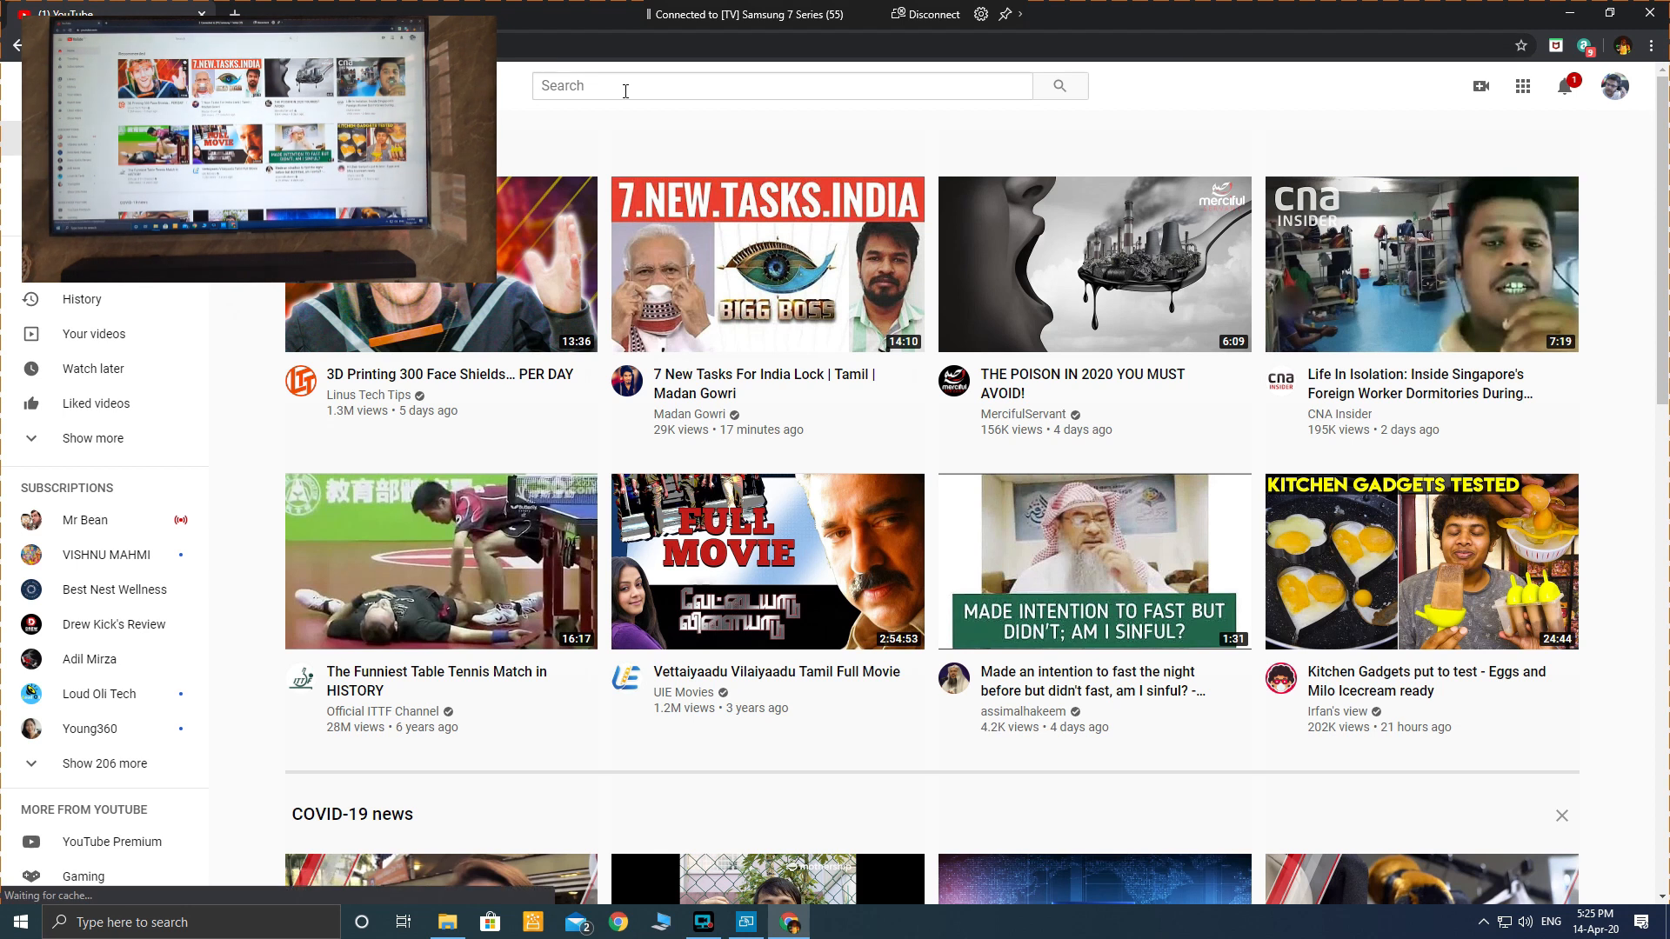
Search YouTube for 'tech tagged', play the Logitech H390 headset review and pause it.
{"action": "type", "text": "t"}
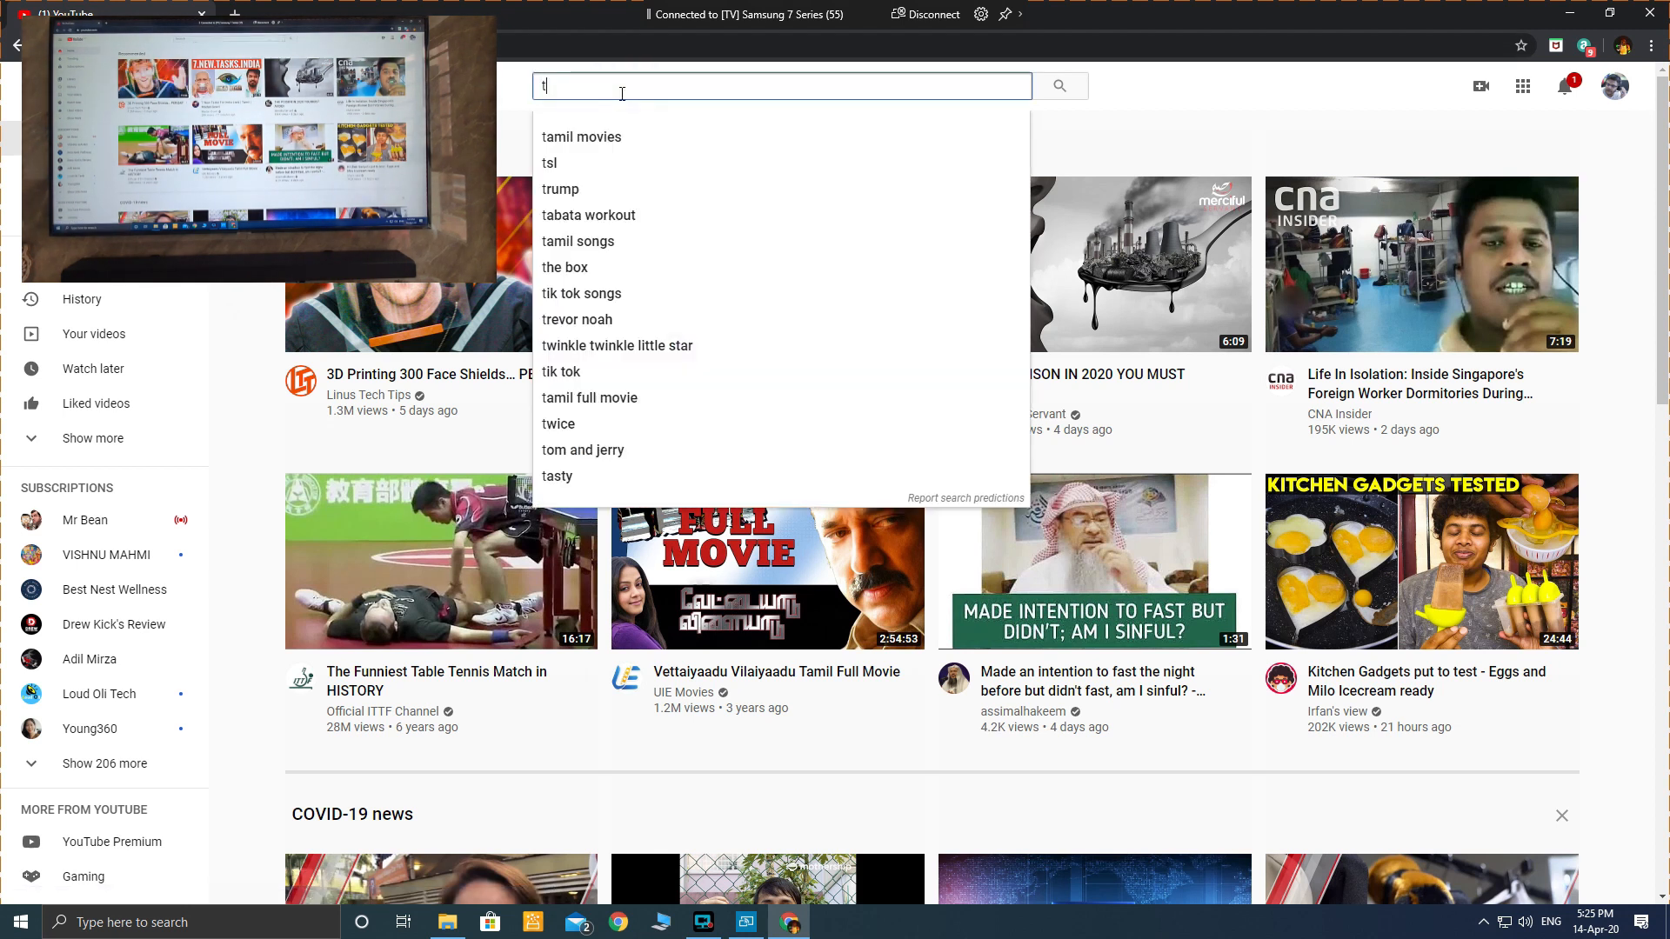
{"action": "type", "text": "ech ta"}
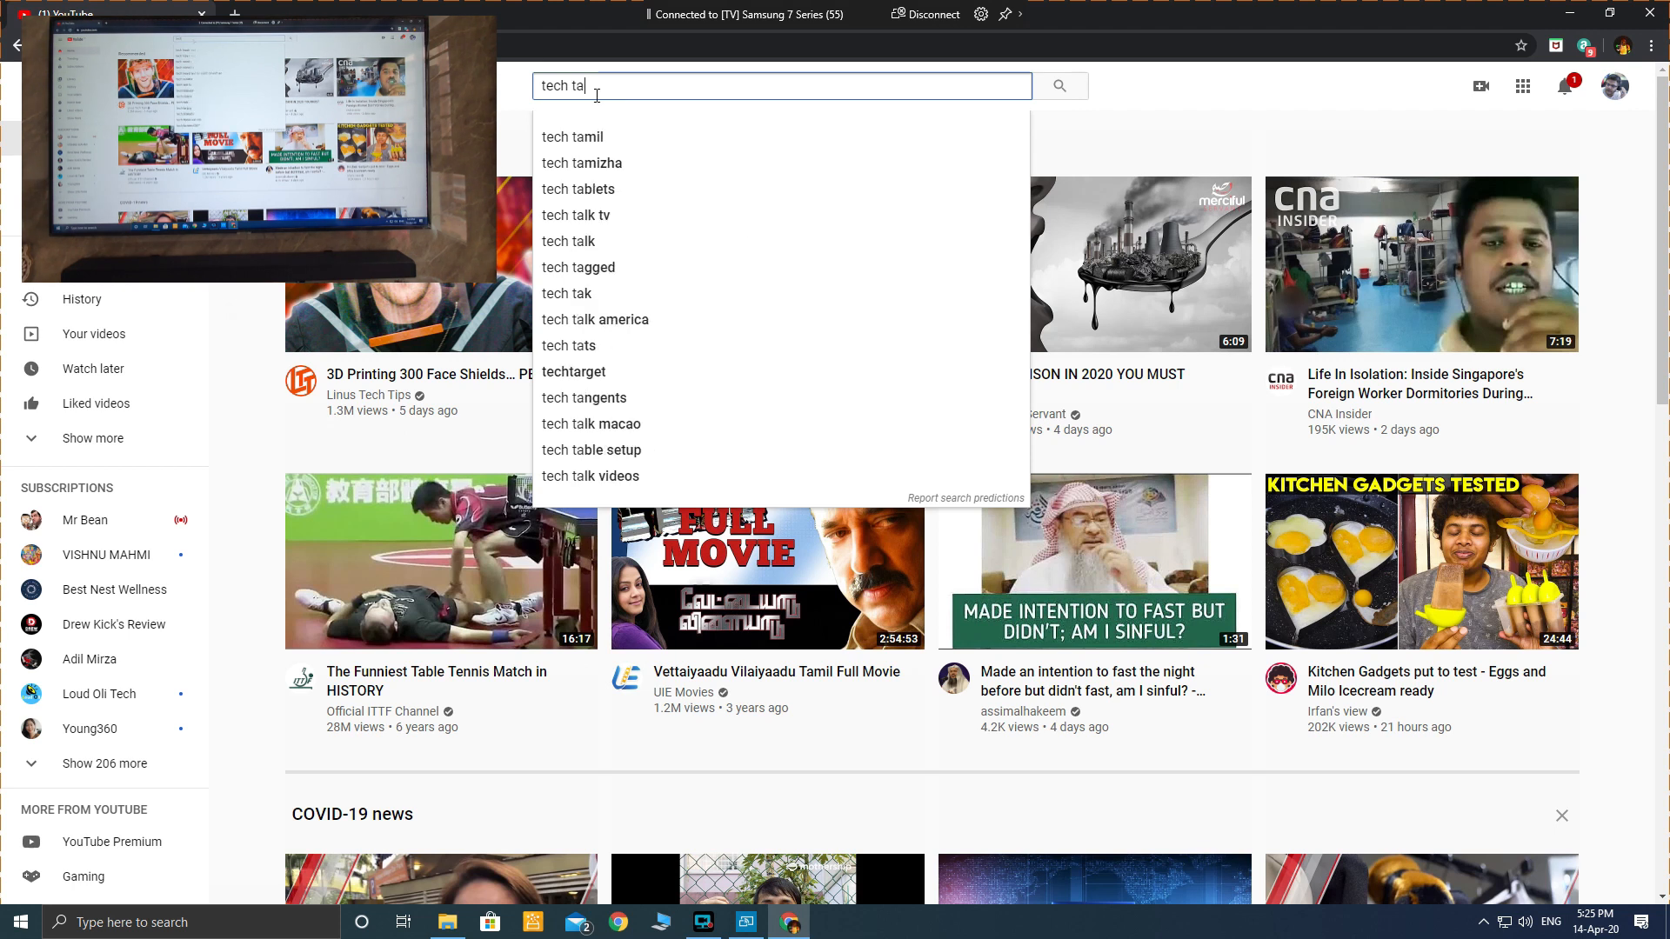
{"action": "left_click", "coordinate": [578, 268]}
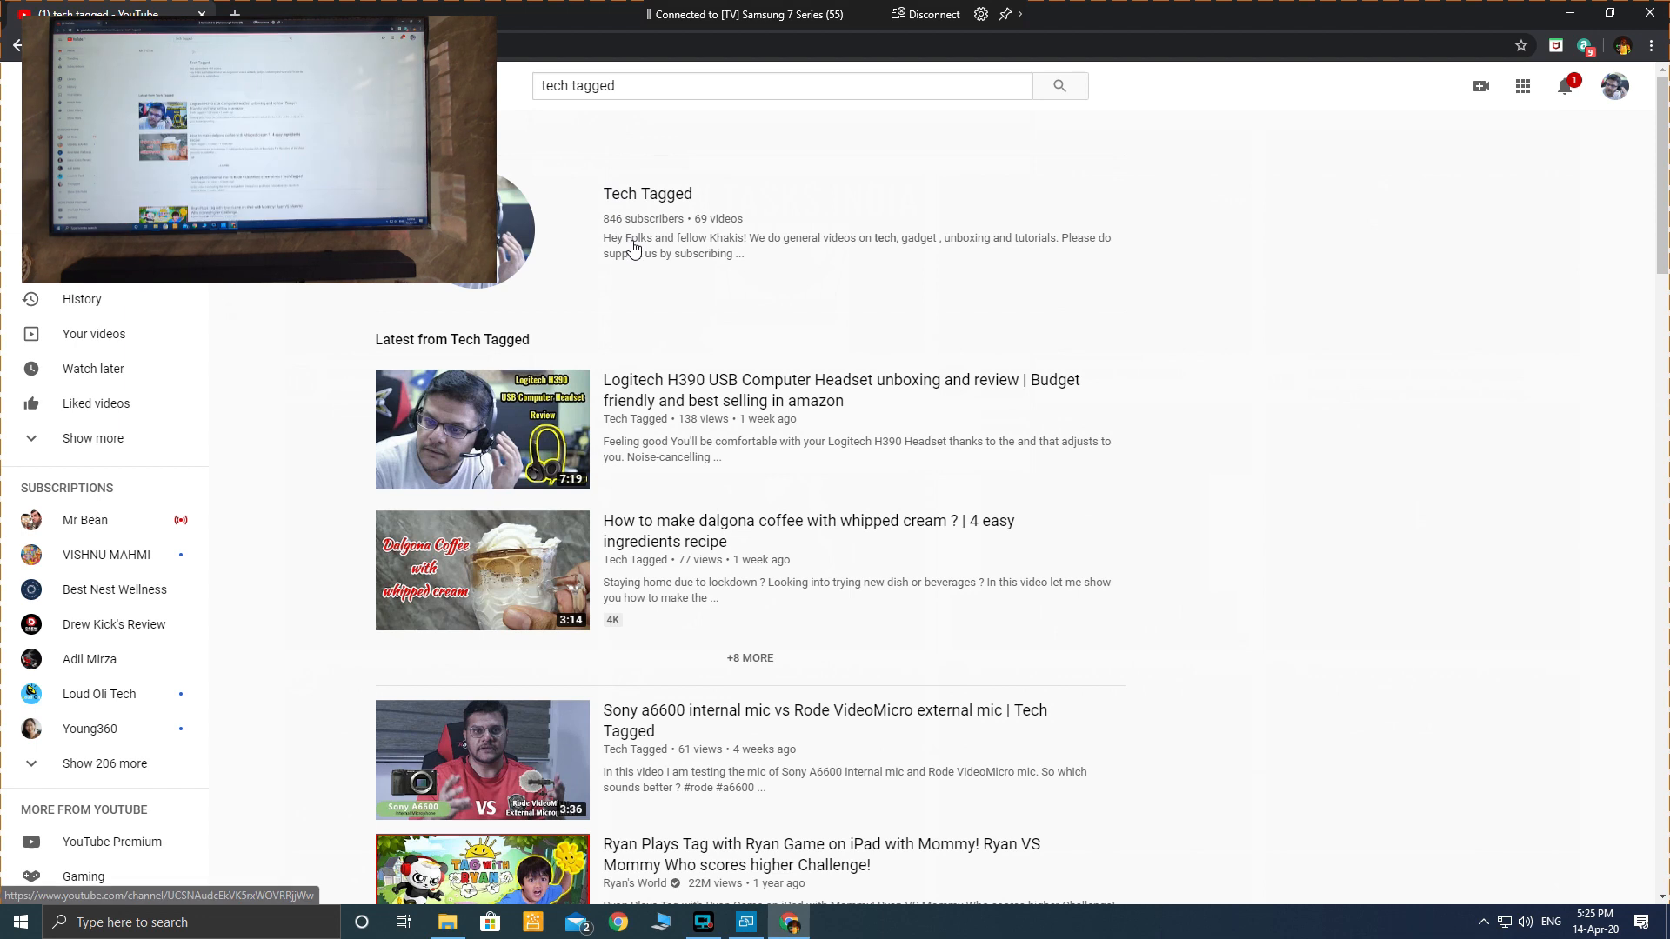
{"action": "mouse_move", "coordinate": [543, 462]}
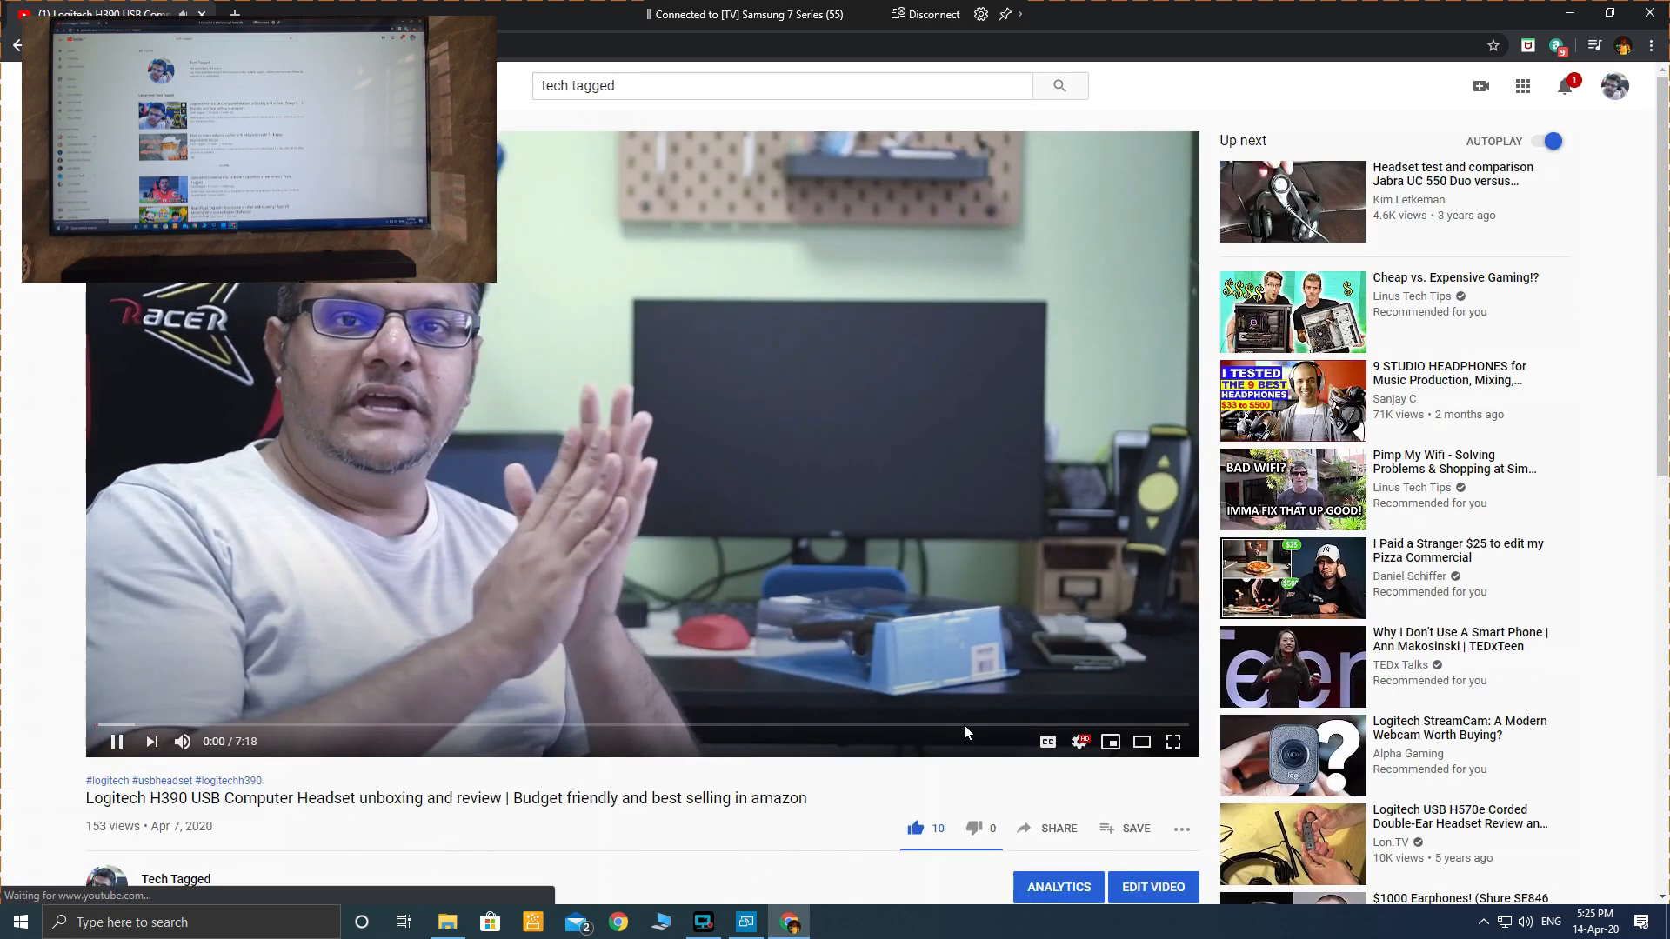
{"action": "left_click", "coordinate": [116, 741]}
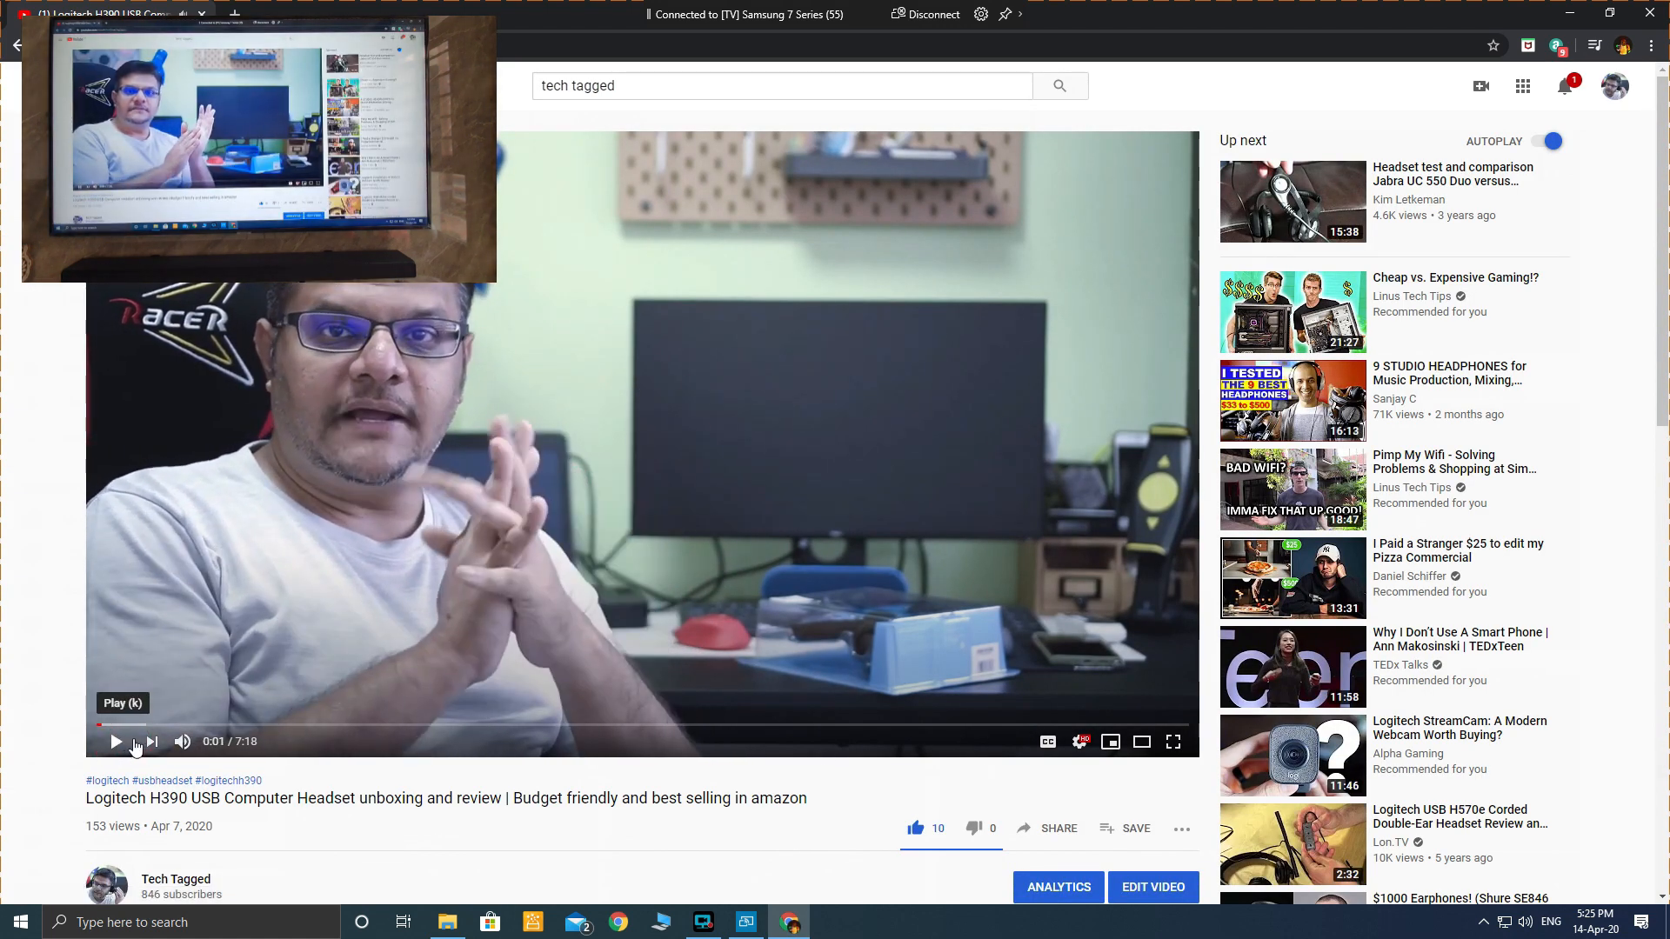
{"action": "mouse_move", "coordinate": [977, 668]}
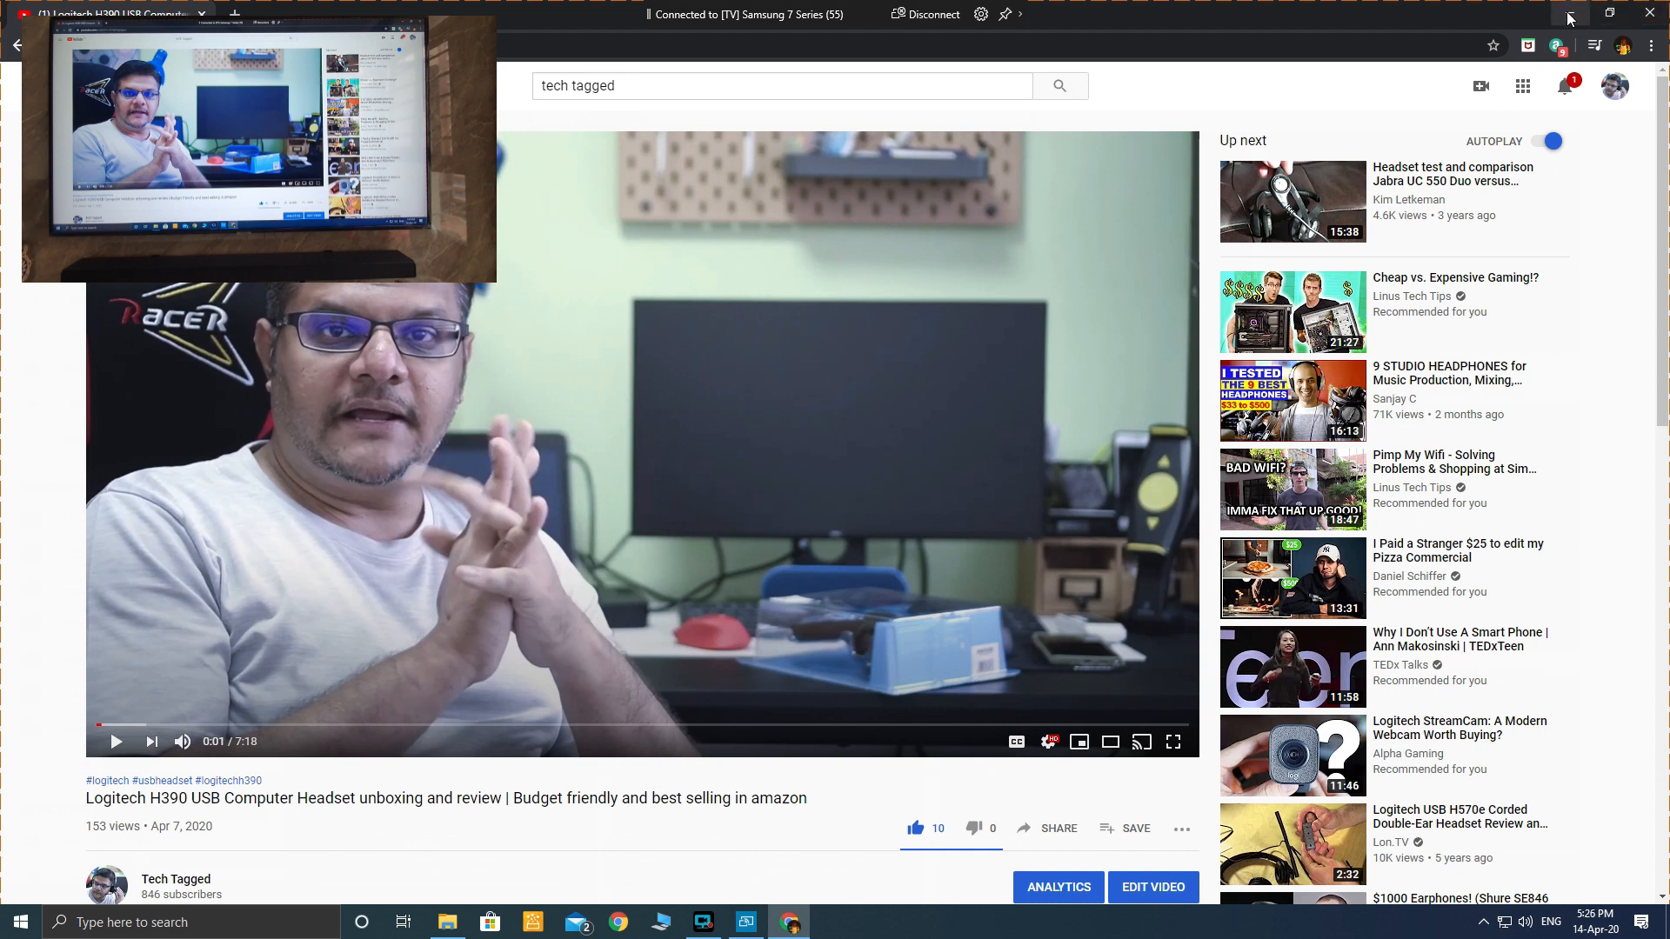
Minimize Chrome to leave the desktop mirrored on the TV.
{"action": "left_click", "coordinate": [1569, 13]}
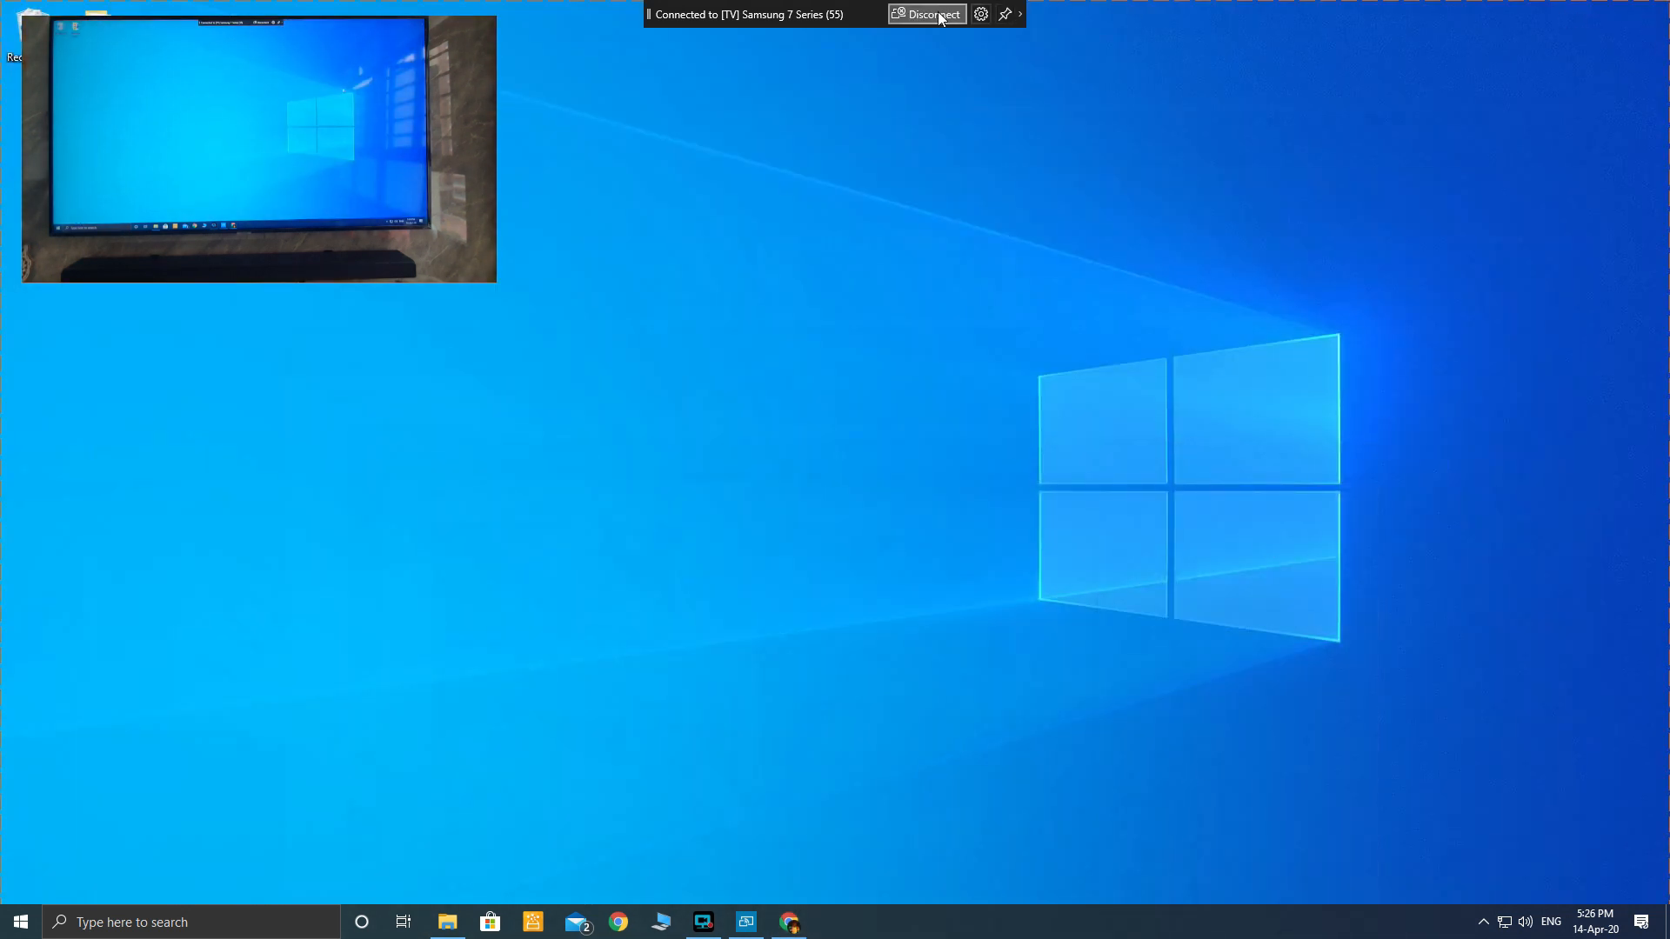
{"action": "mouse_move", "coordinate": [925, 14]}
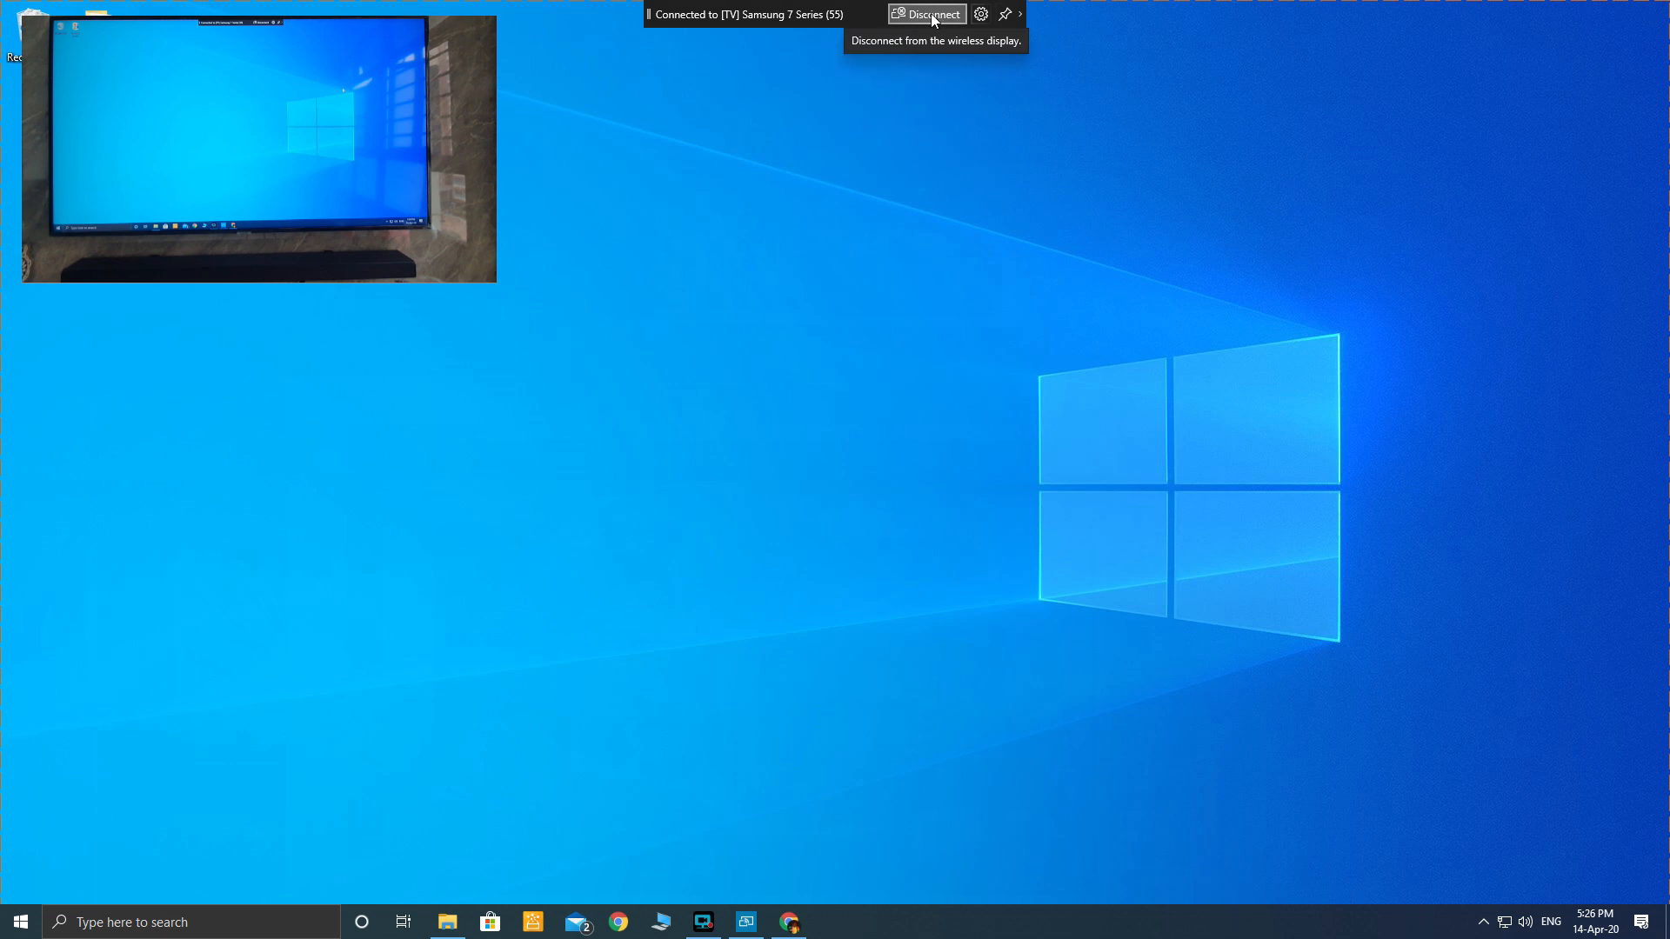
Disconnect from the Samsung TV via the top connection bar.
{"action": "left_click", "coordinate": [932, 14]}
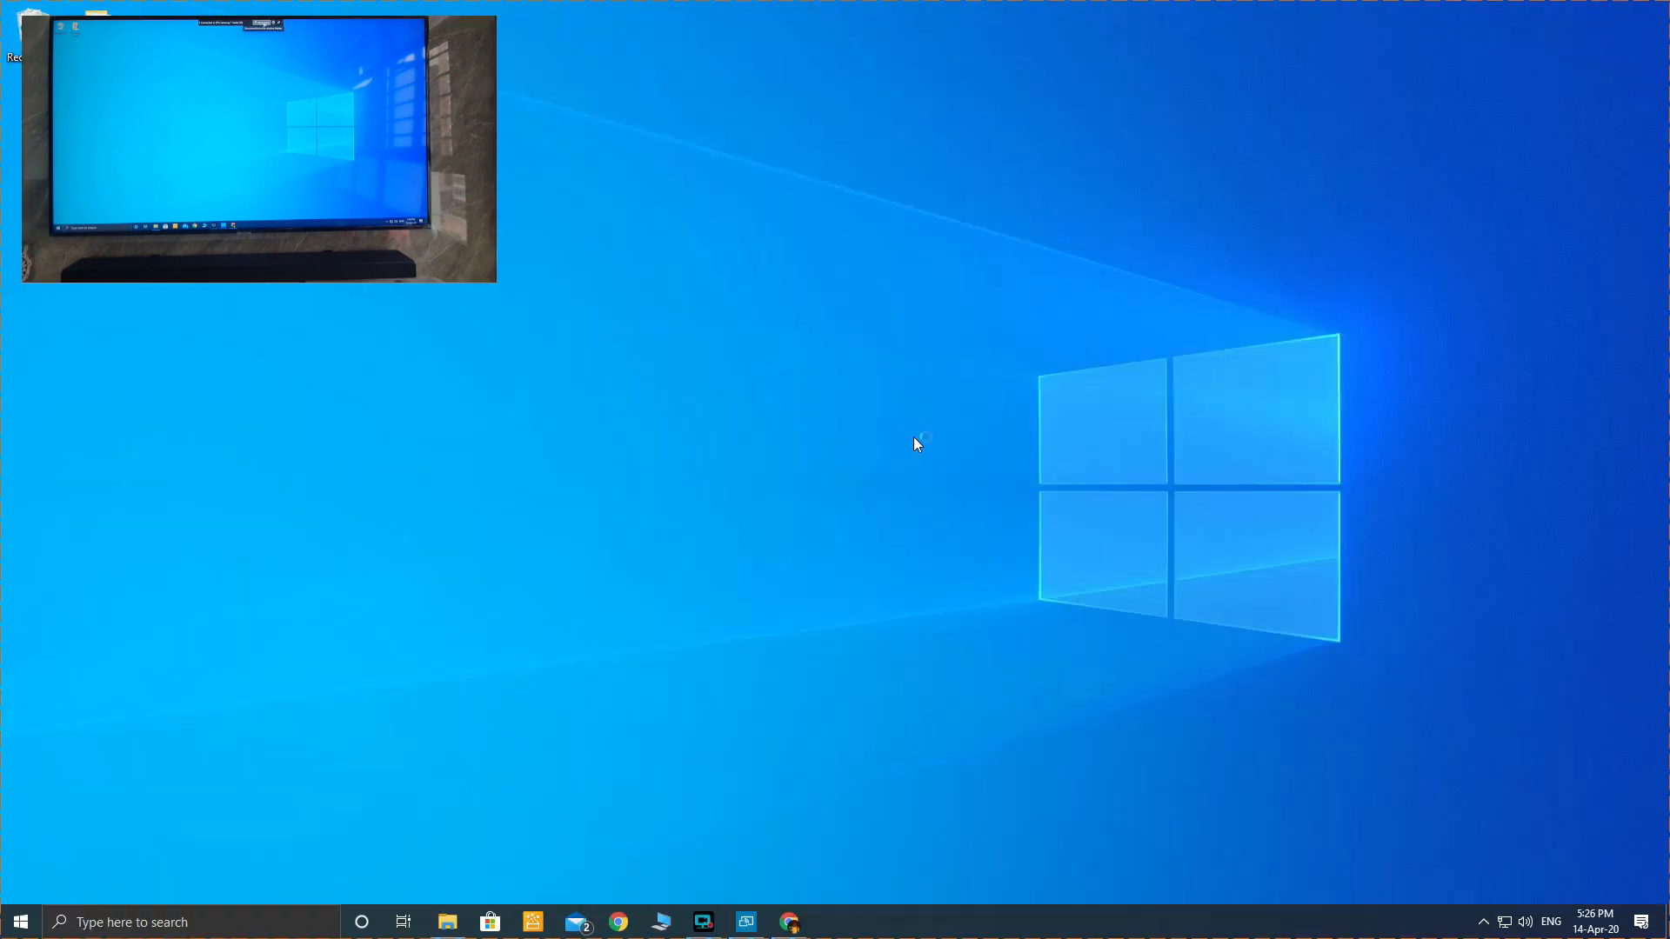